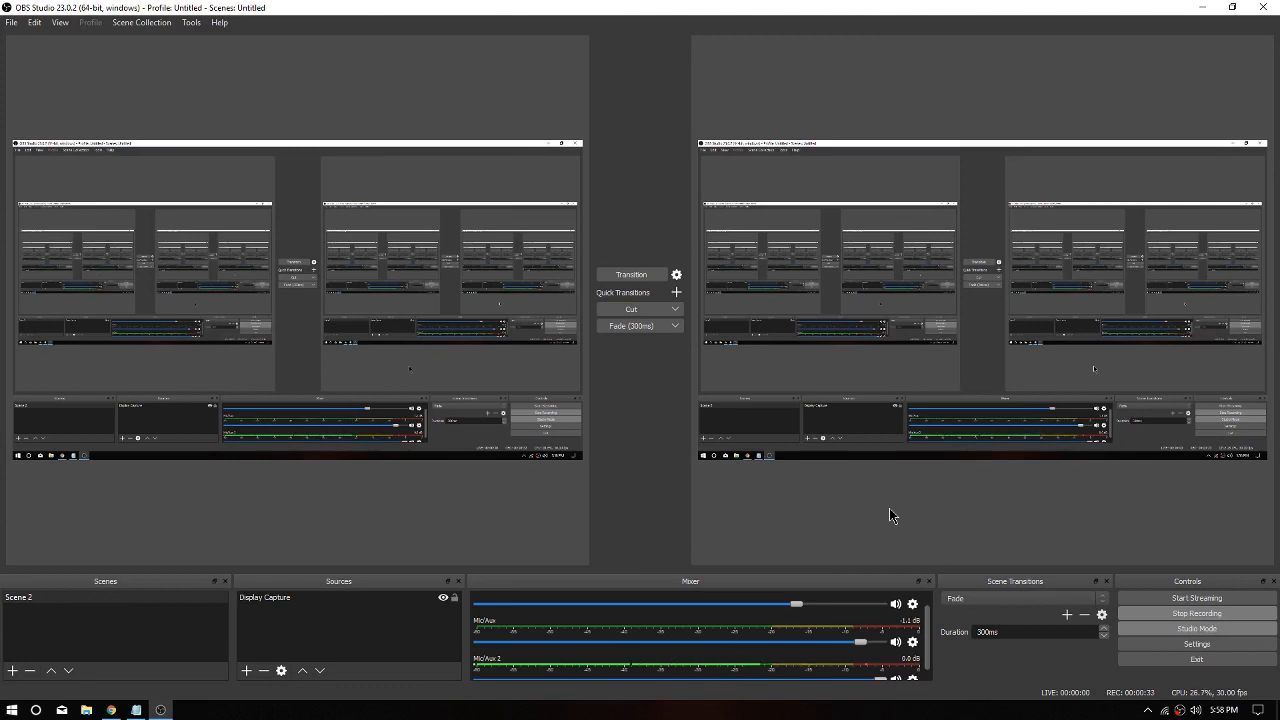
{"action": "mouse_move", "coordinate": [1058, 596]}
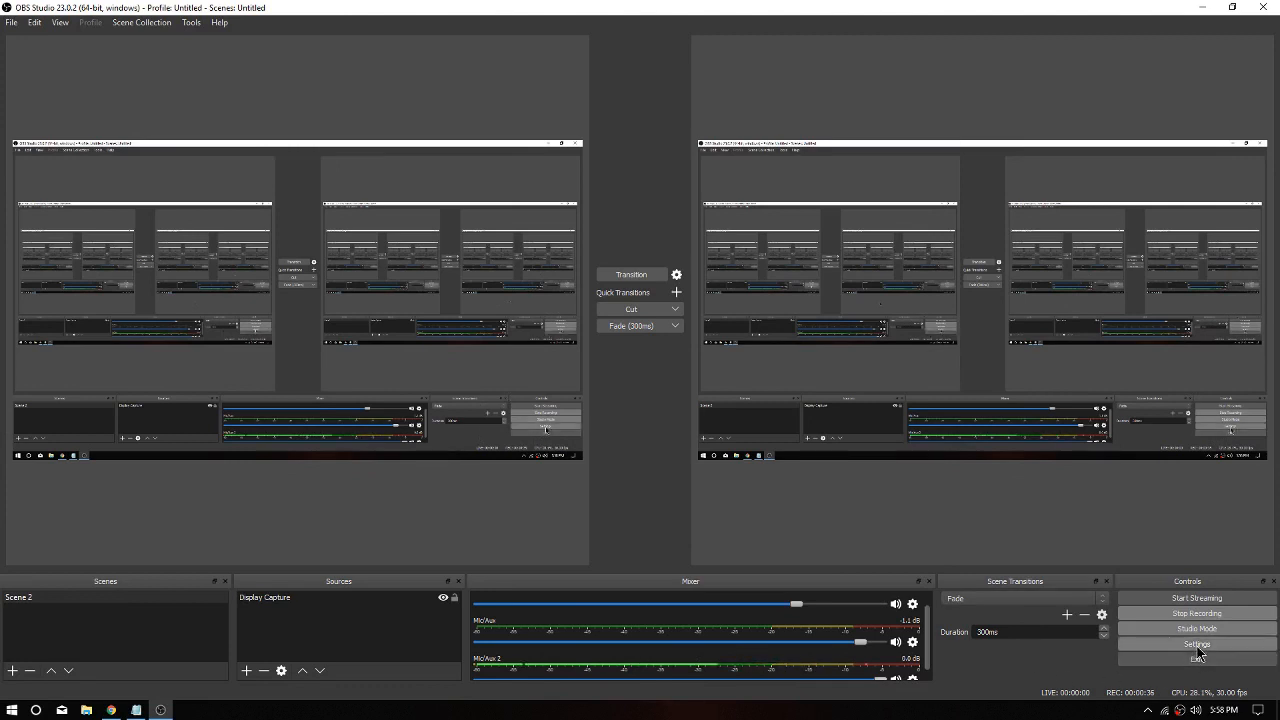
Step: Check the OBS video output settings, then minimize OBS so the Sceptre product page shows
{"action": "left_click", "coordinate": [1196, 644]}
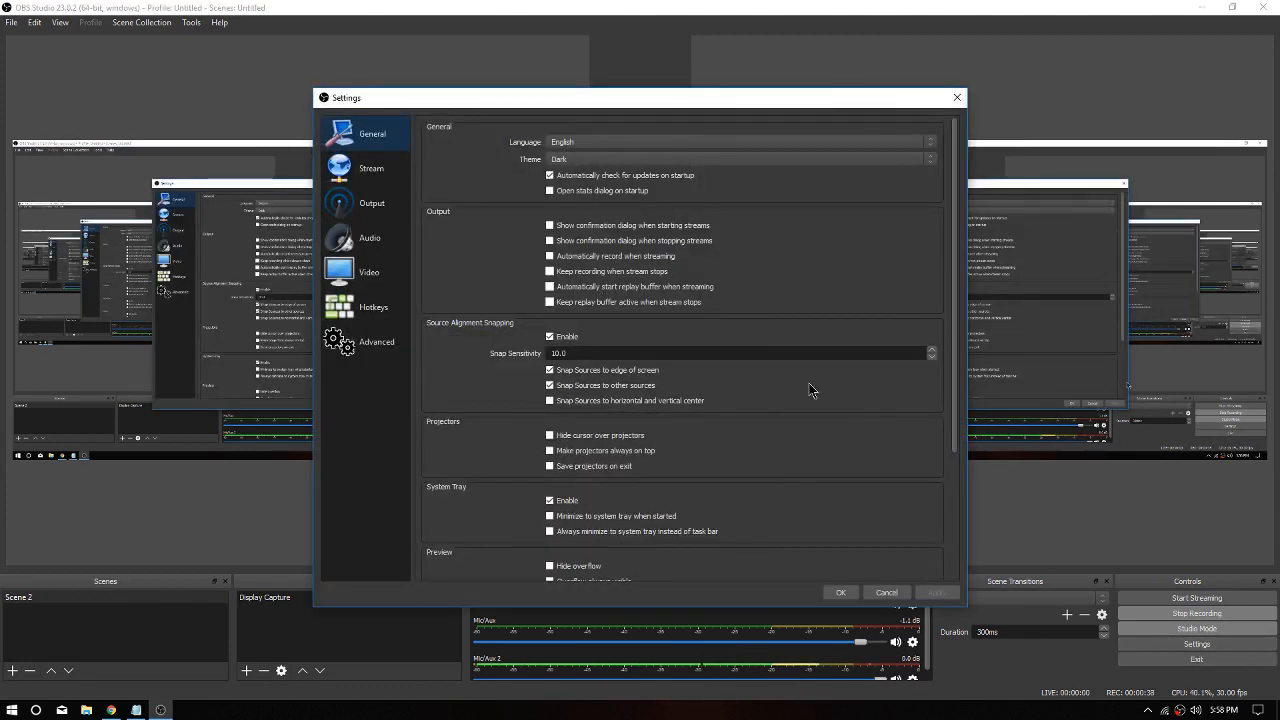
{"action": "left_click", "coordinate": [368, 272]}
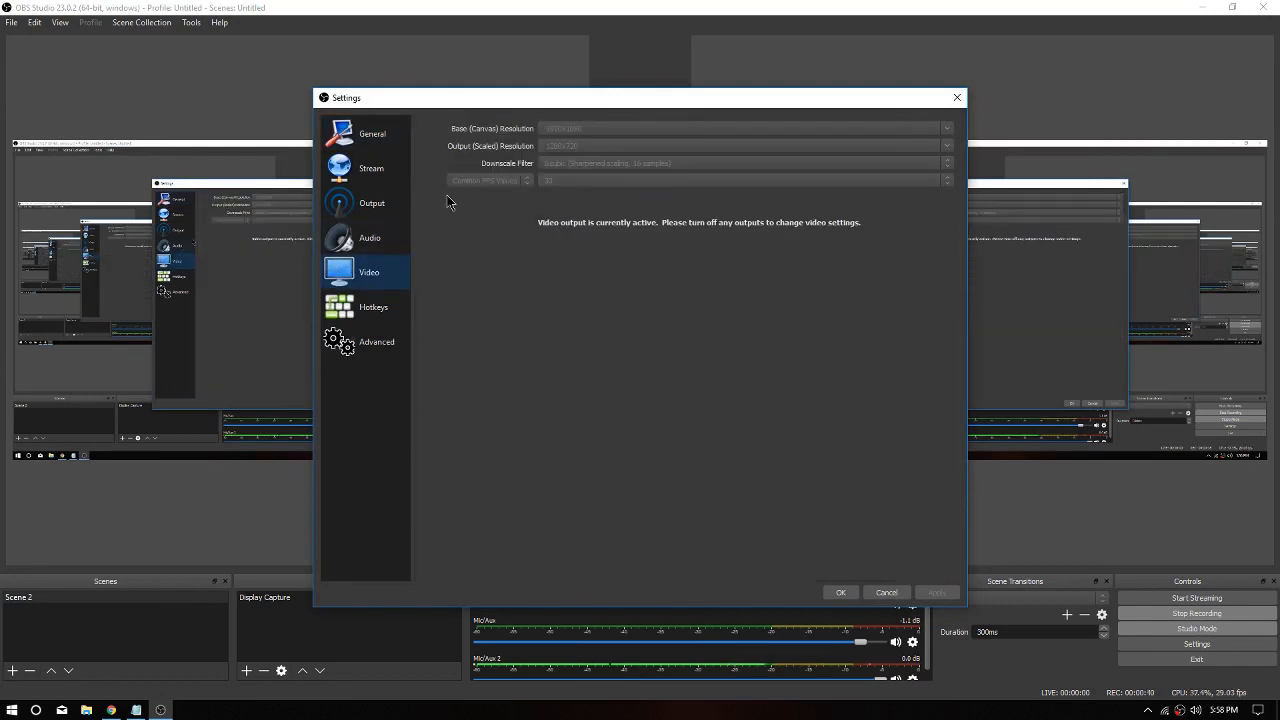
{"action": "mouse_move", "coordinate": [564, 138]}
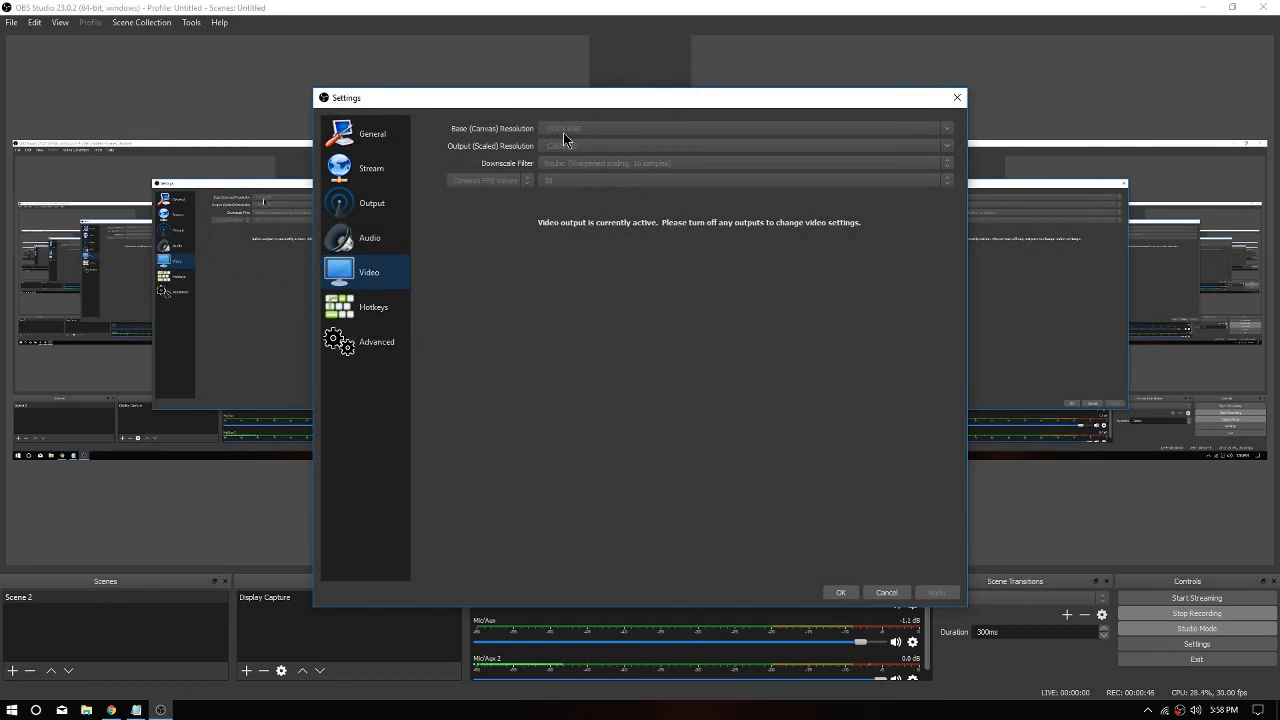
{"action": "mouse_move", "coordinate": [564, 164]}
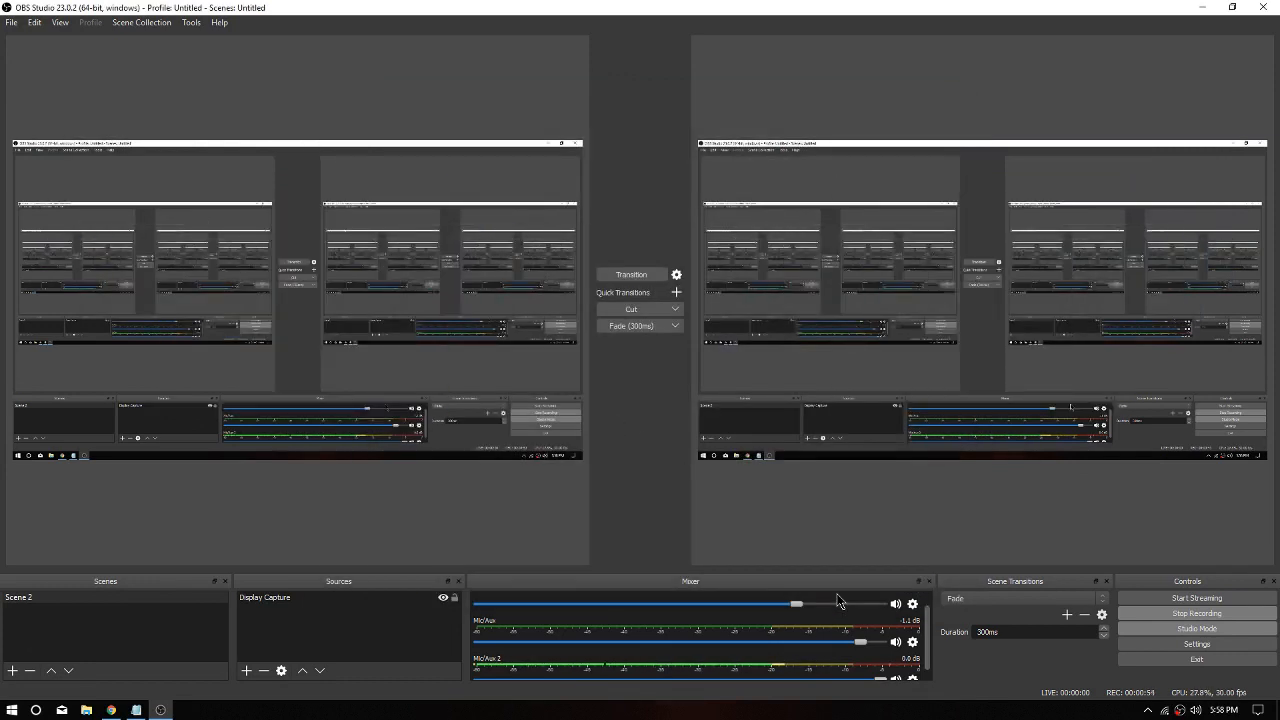
{"action": "mouse_move", "coordinate": [920, 516]}
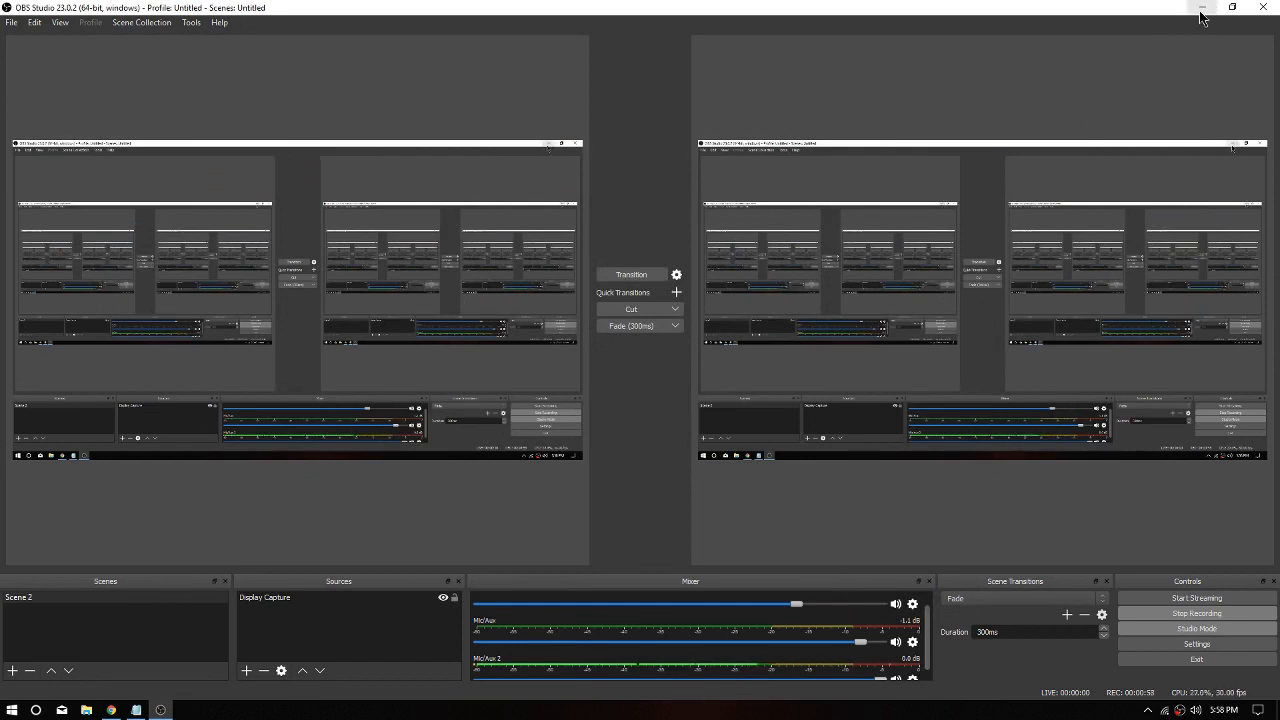
{"action": "mouse_move", "coordinate": [1204, 16]}
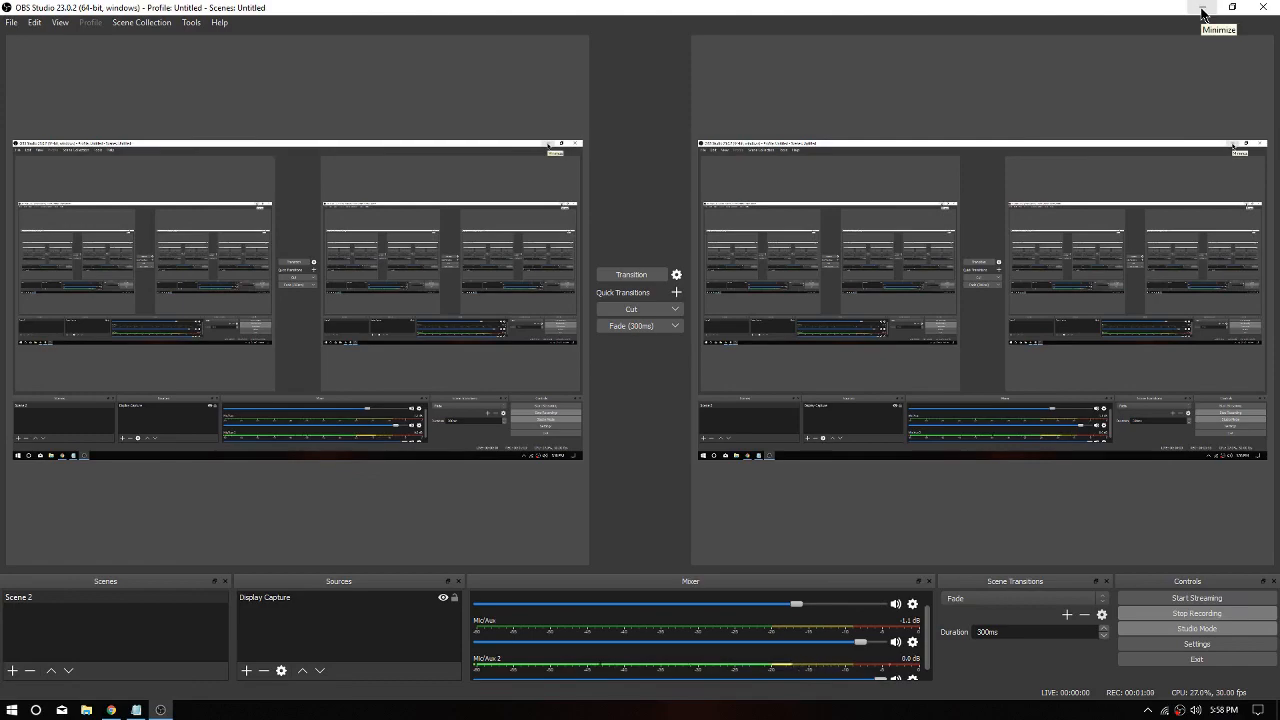
{"action": "left_click", "coordinate": [1204, 8]}
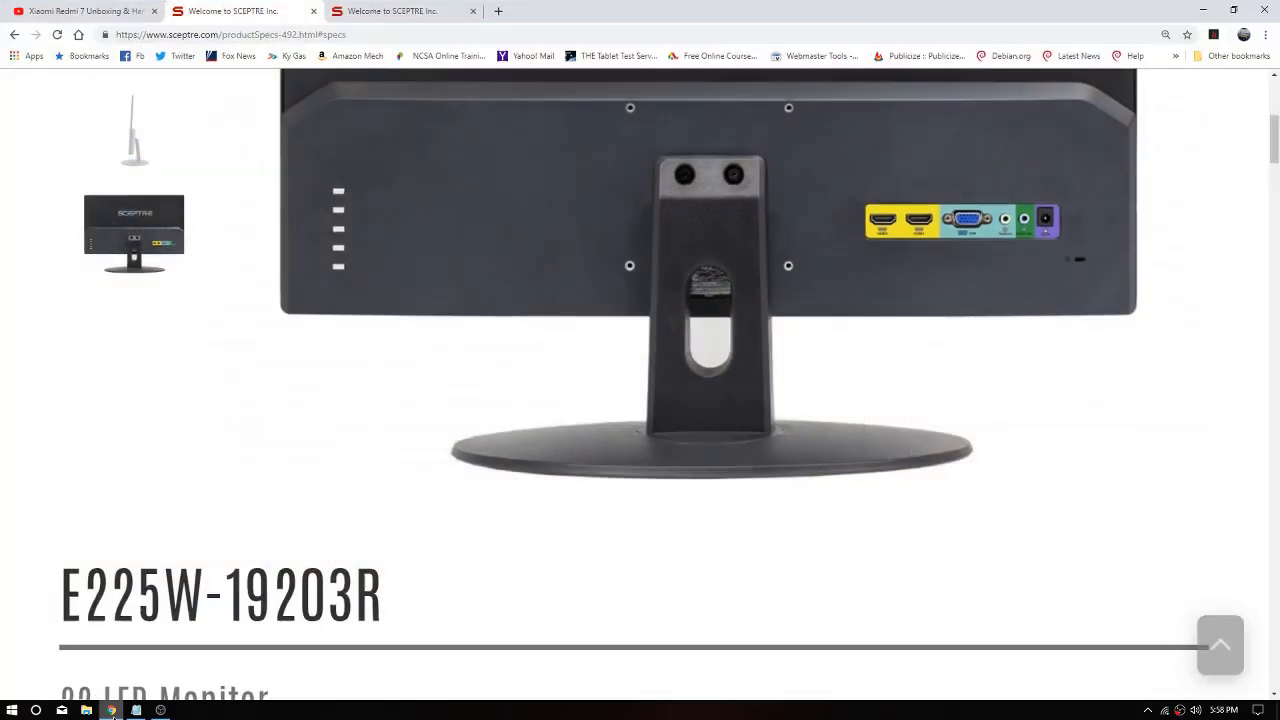
{"action": "mouse_move", "coordinate": [544, 444]}
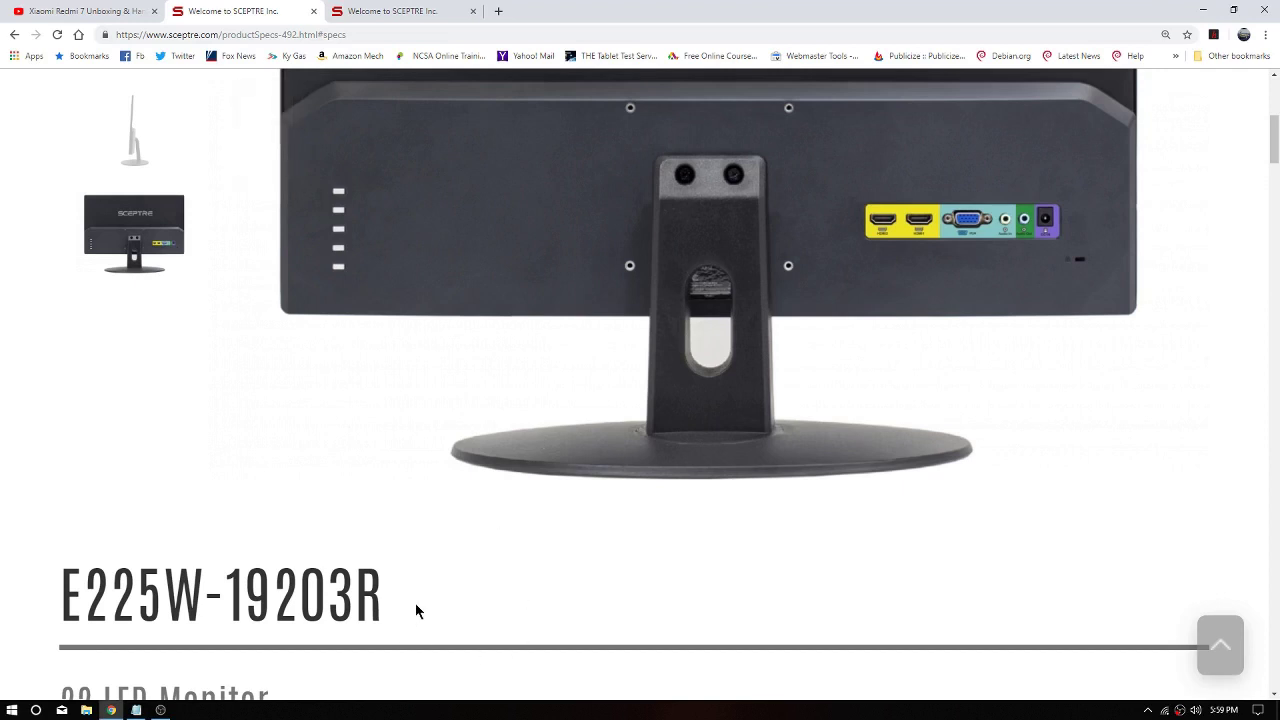
{"action": "mouse_move", "coordinate": [598, 604]}
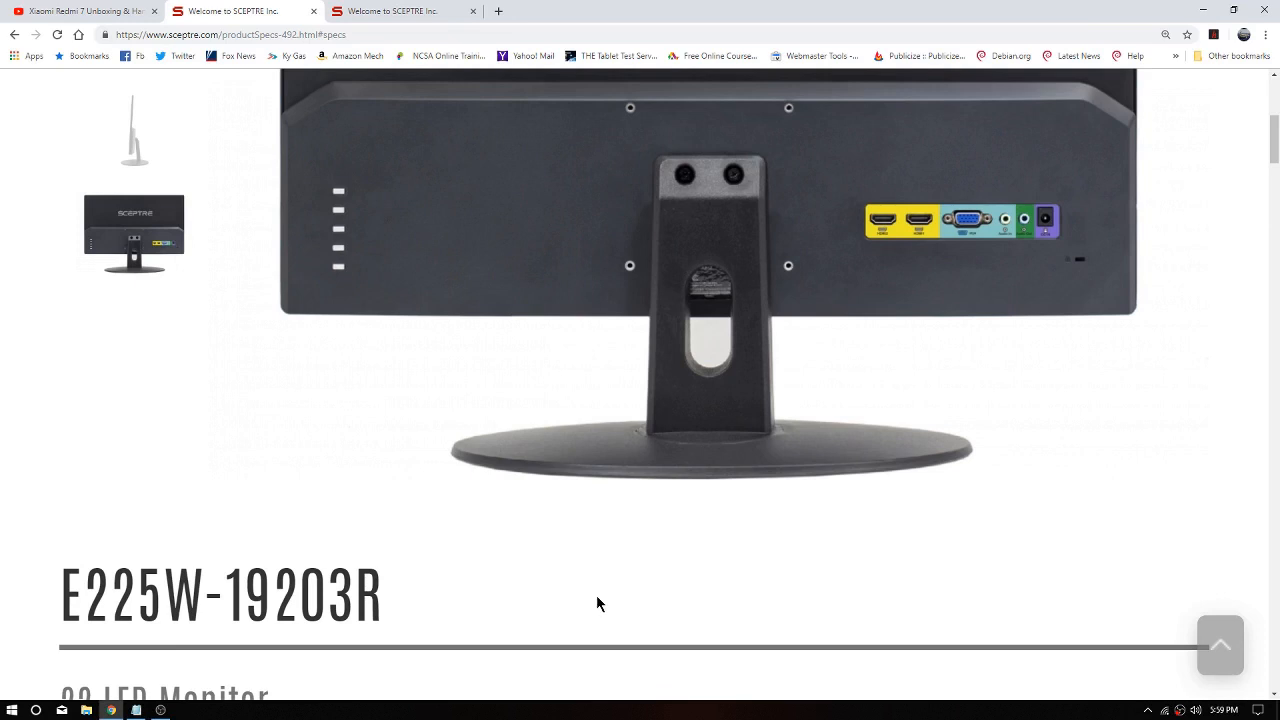
{"action": "left_click", "coordinate": [400, 12]}
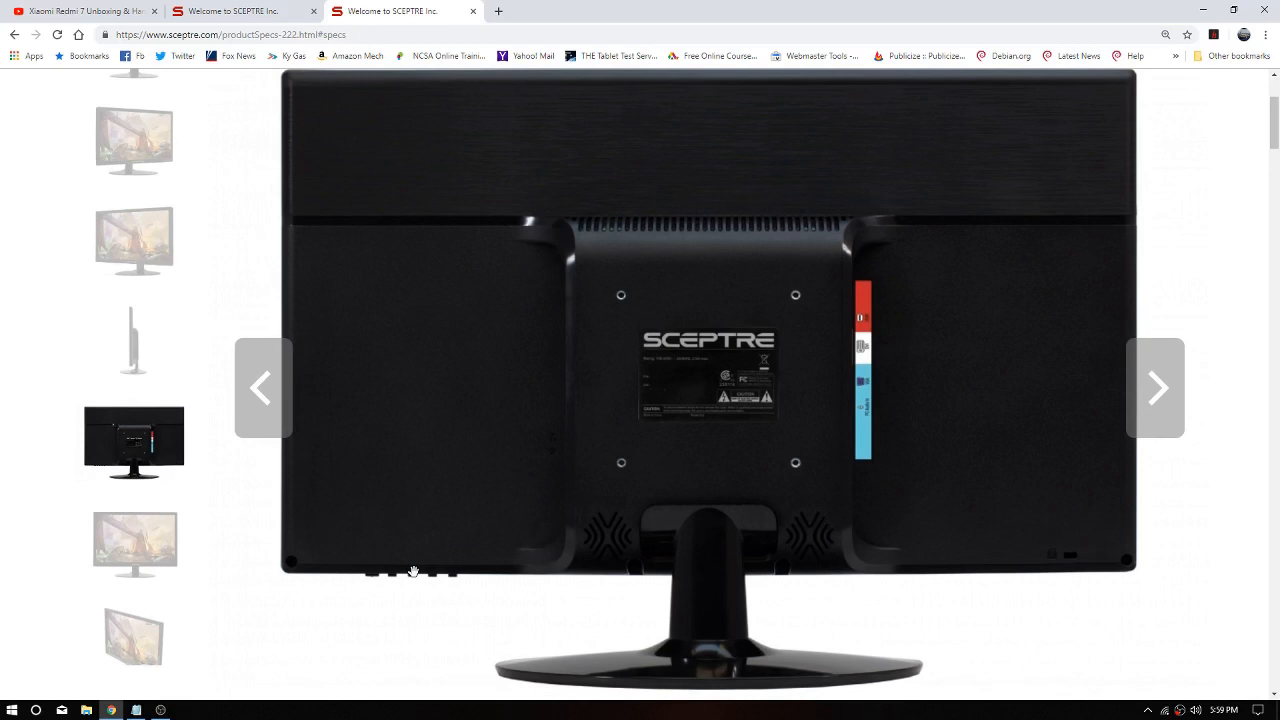
{"action": "mouse_move", "coordinate": [80, 640]}
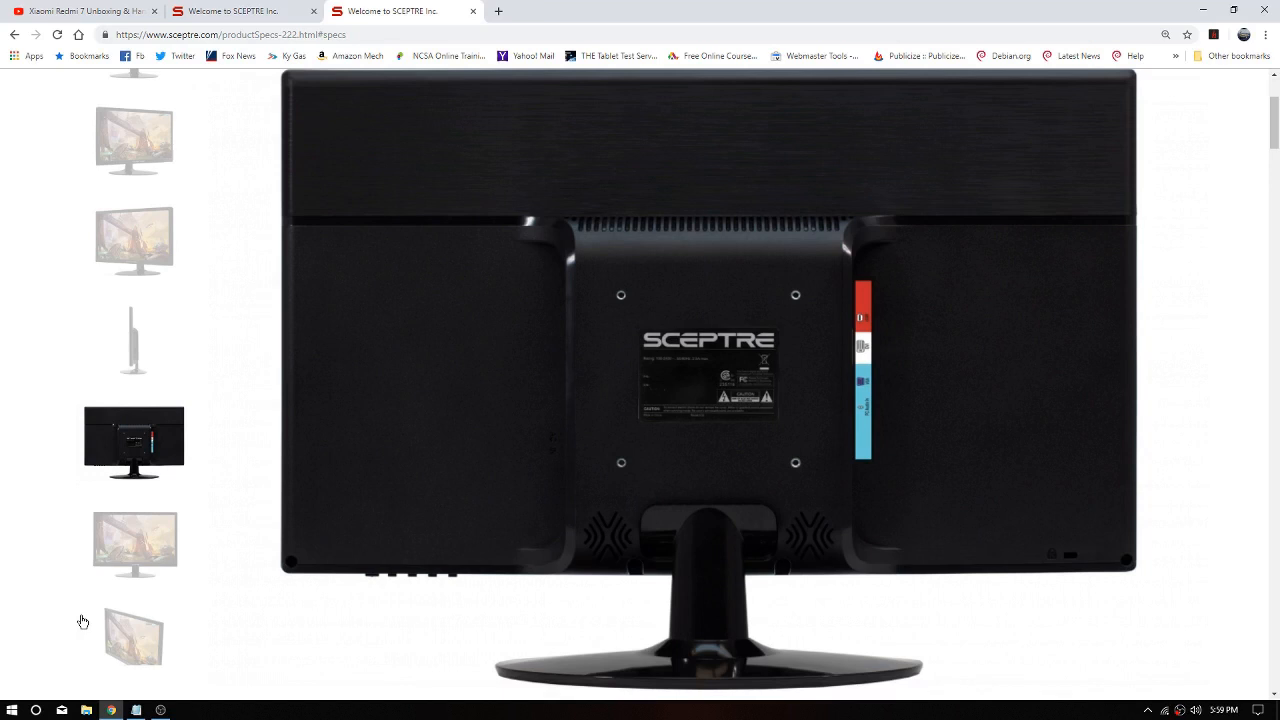
{"action": "mouse_move", "coordinate": [344, 458]}
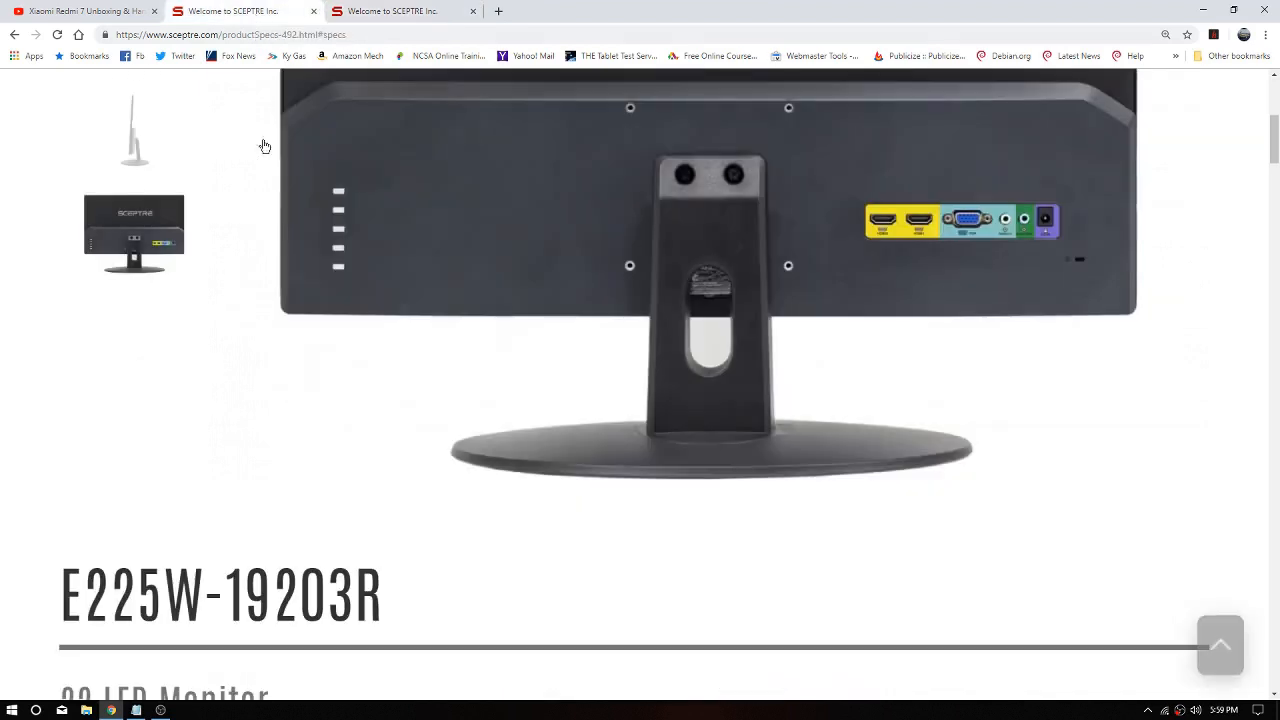
Step: Scroll through the E225W-19203R Specs section, then switch to the other Sceptre monitor's tab
{"action": "scroll", "scroll_direction": "down", "scroll_amount": 3}
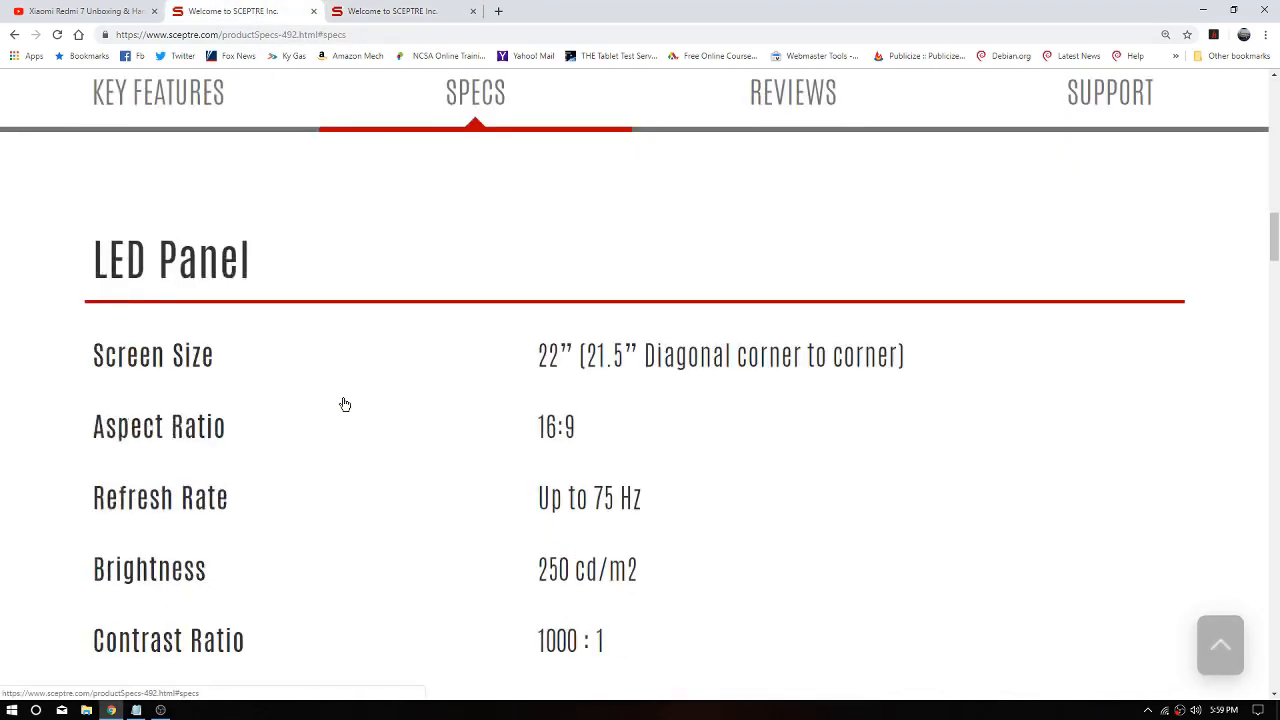
{"action": "scroll", "scroll_direction": "down", "scroll_amount": 3}
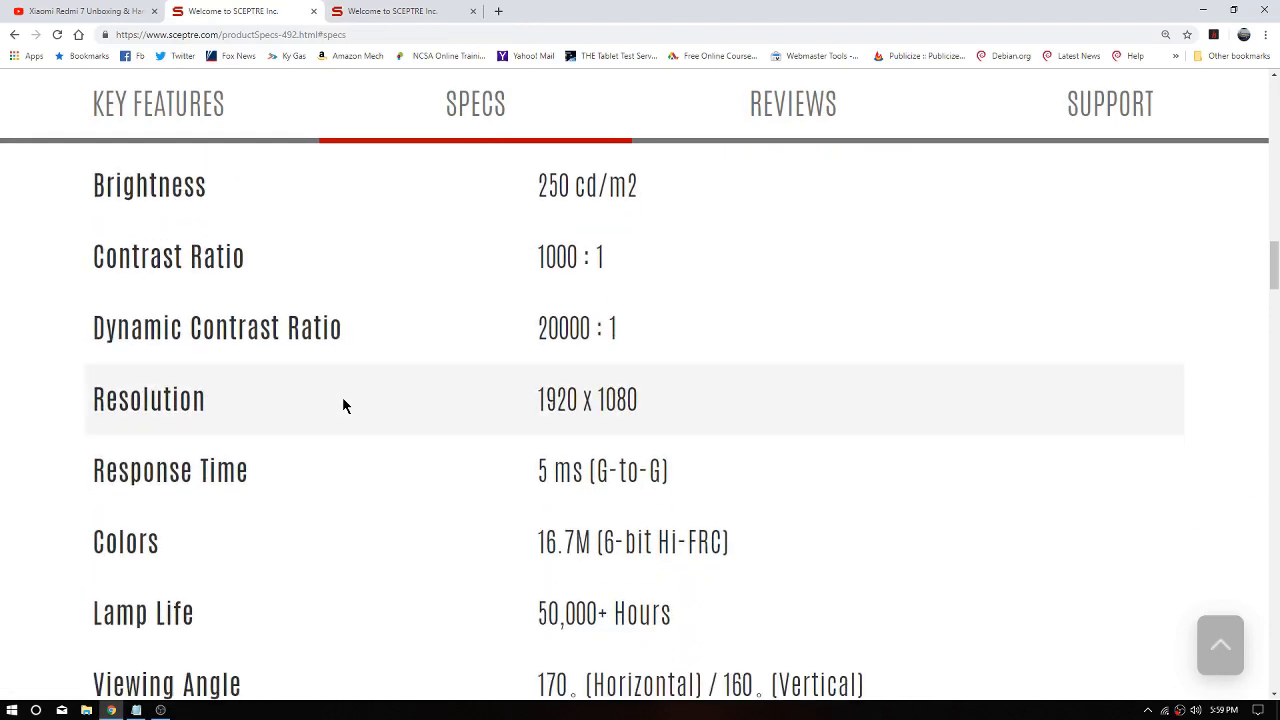
{"action": "scroll", "scroll_direction": "down", "scroll_amount": 3}
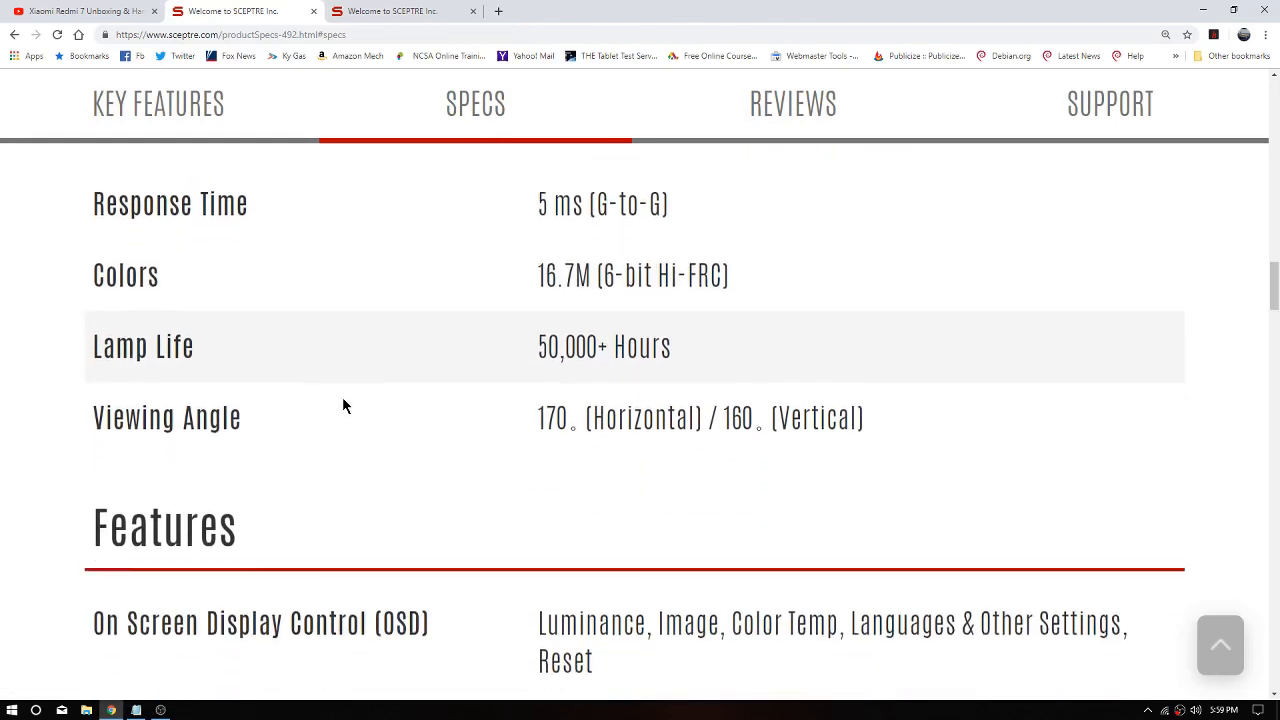
{"action": "scroll", "scroll_direction": "down", "scroll_amount": 3}
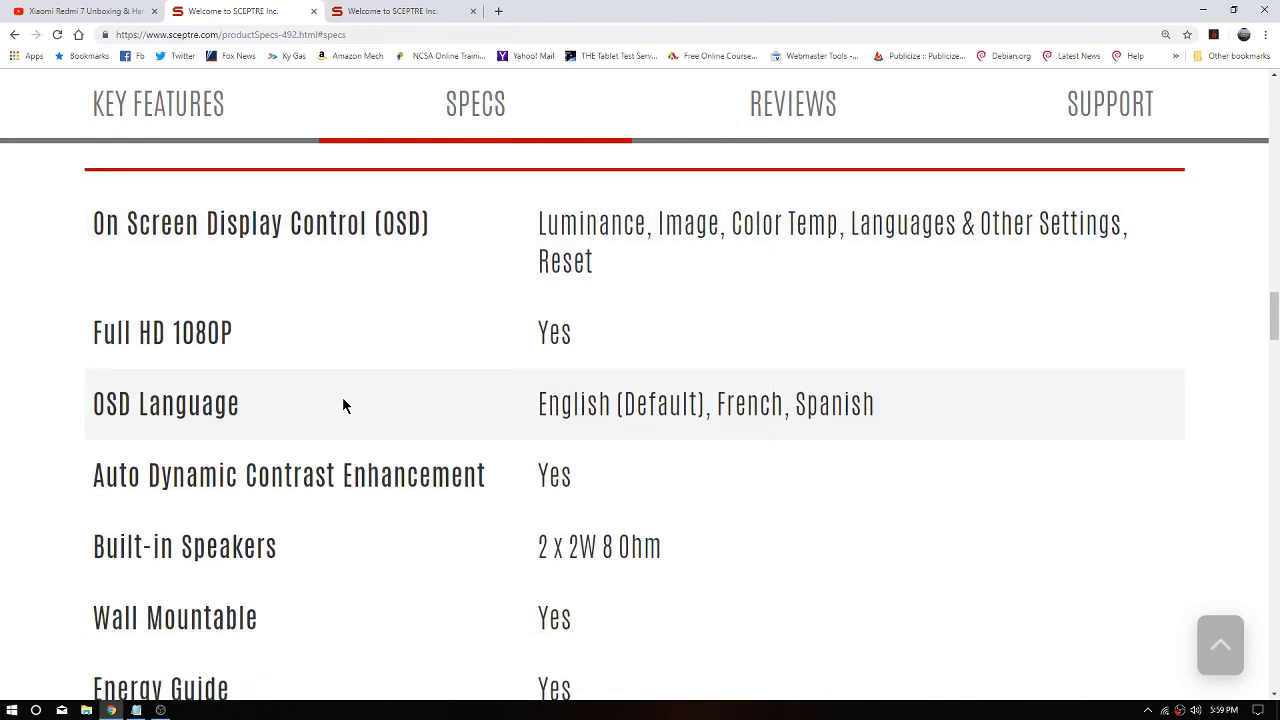
{"action": "mouse_move", "coordinate": [556, 560]}
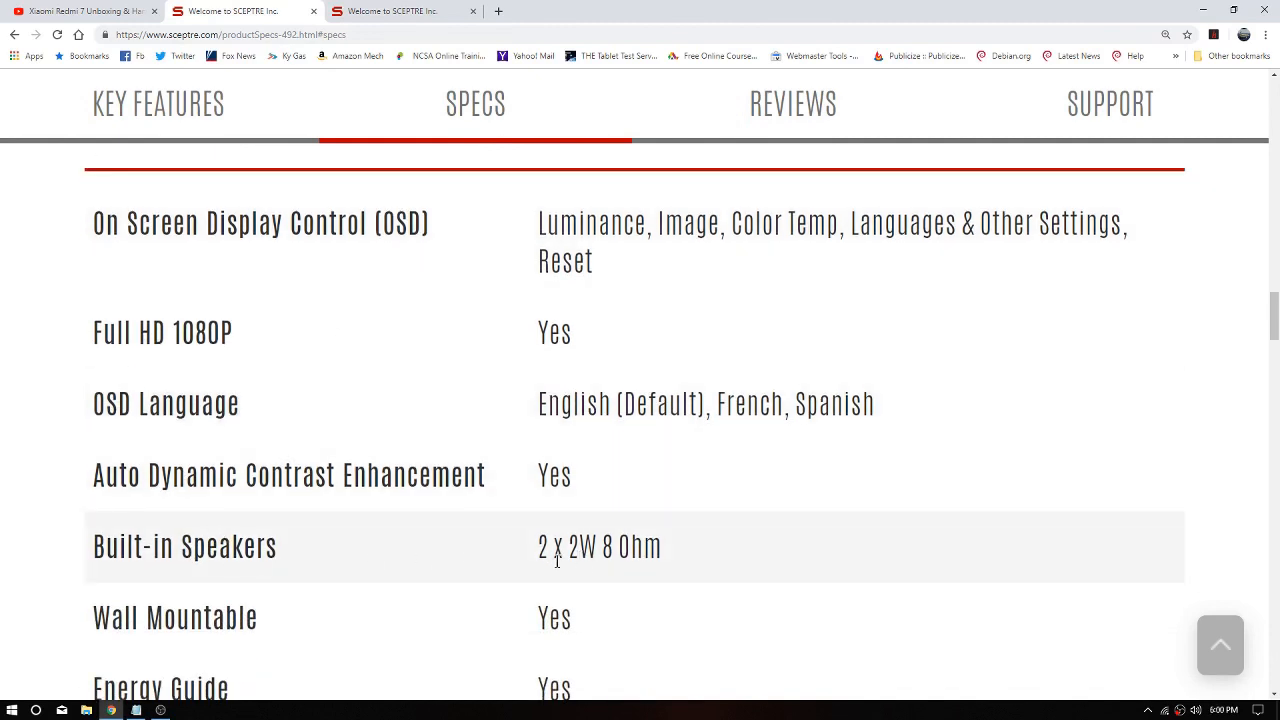
{"action": "mouse_move", "coordinate": [616, 578]}
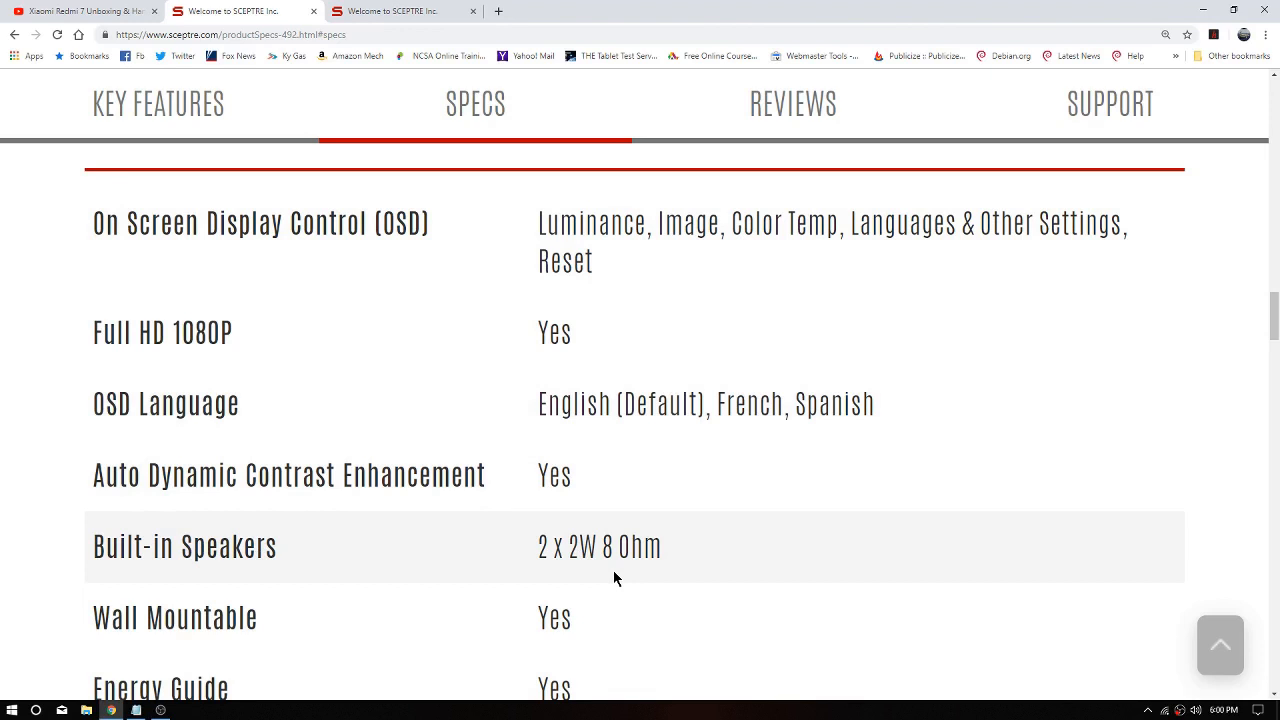
{"action": "left_click", "coordinate": [404, 12]}
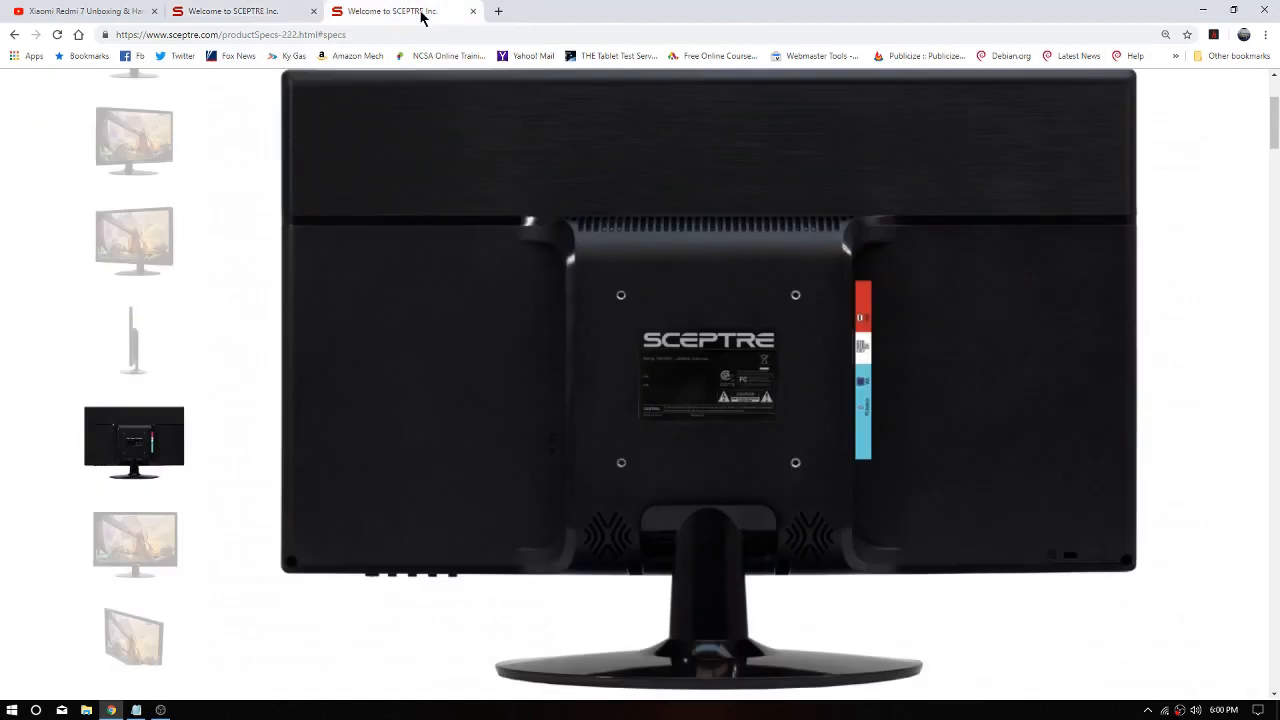
{"action": "mouse_move", "coordinate": [924, 238]}
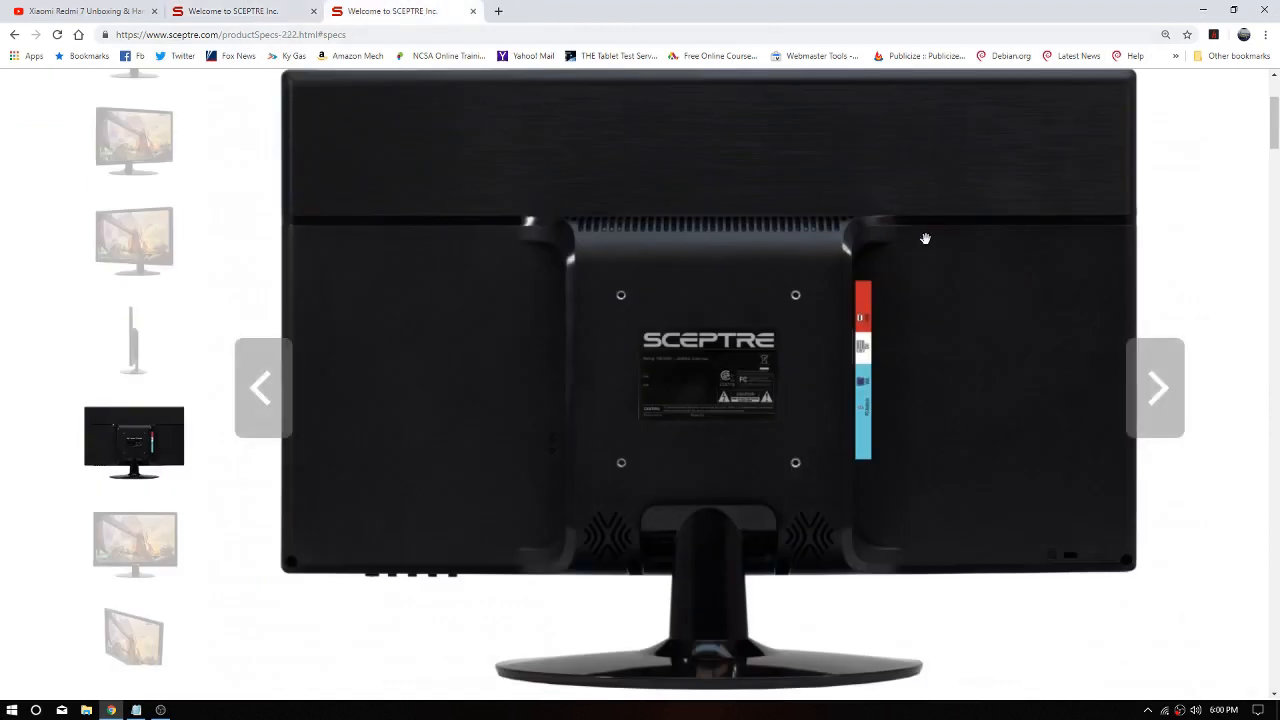
{"action": "mouse_move", "coordinate": [646, 588]}
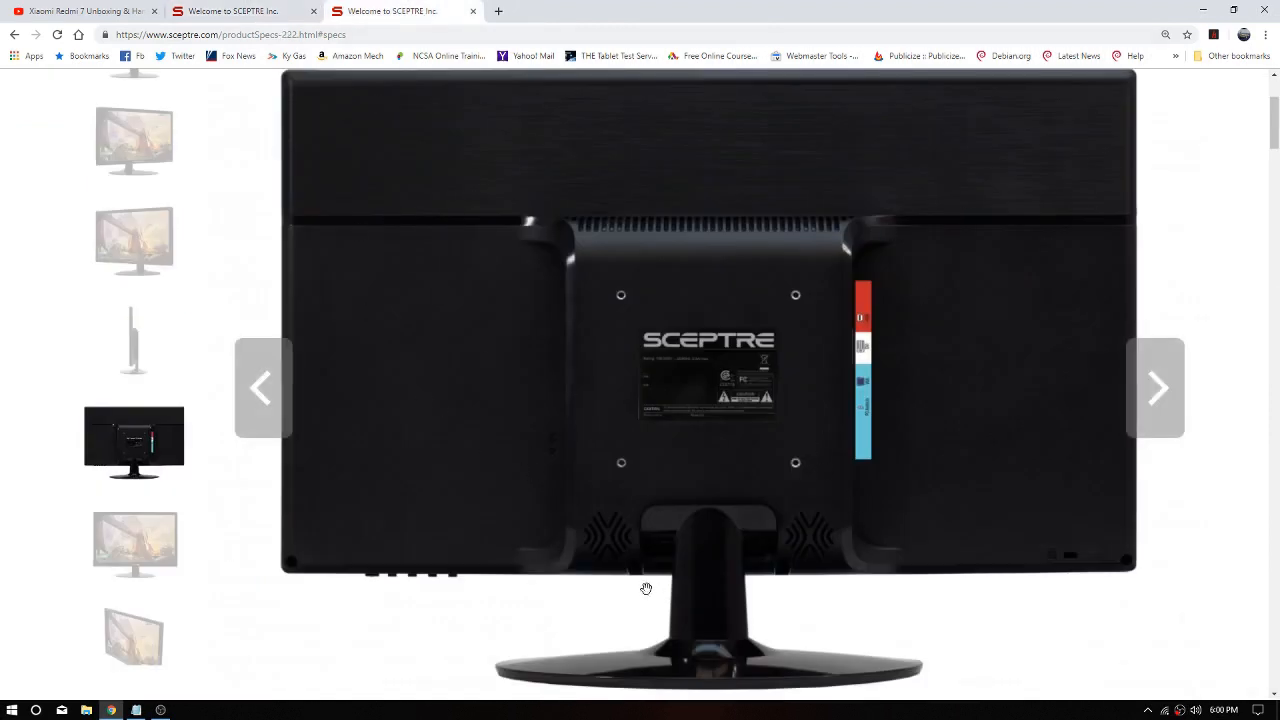
{"action": "mouse_move", "coordinate": [792, 524]}
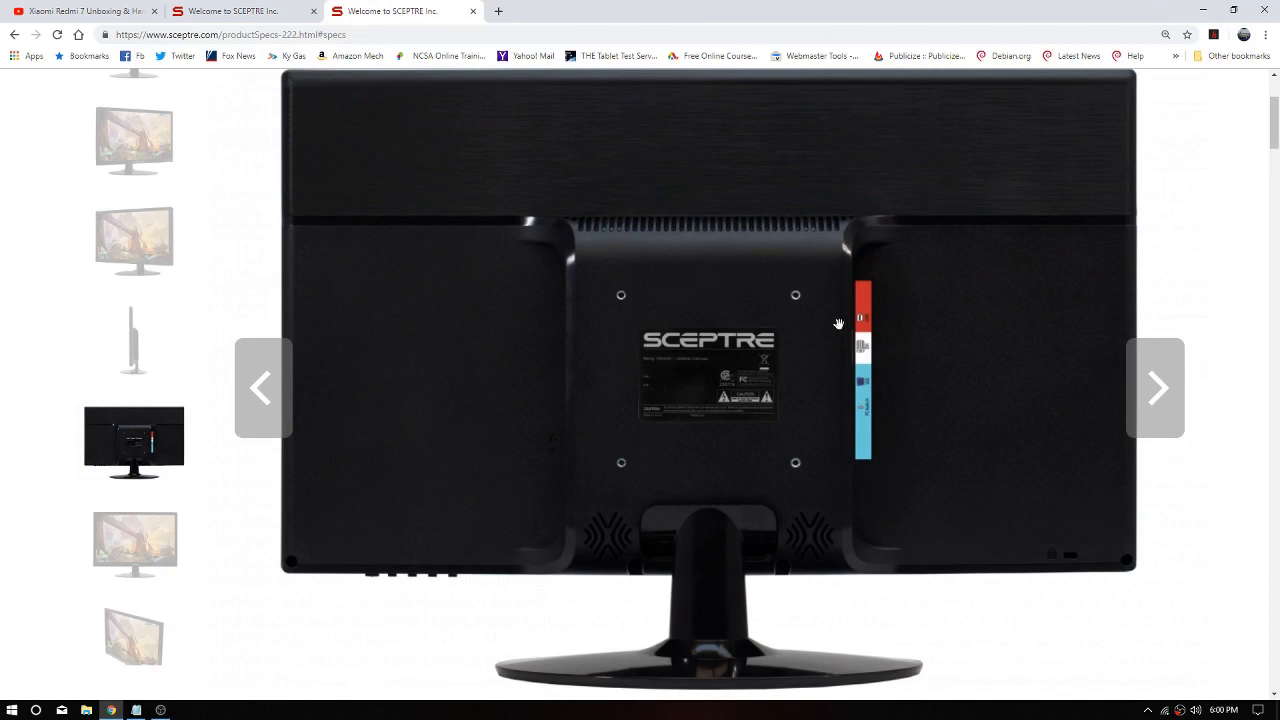
{"action": "mouse_move", "coordinate": [536, 362]}
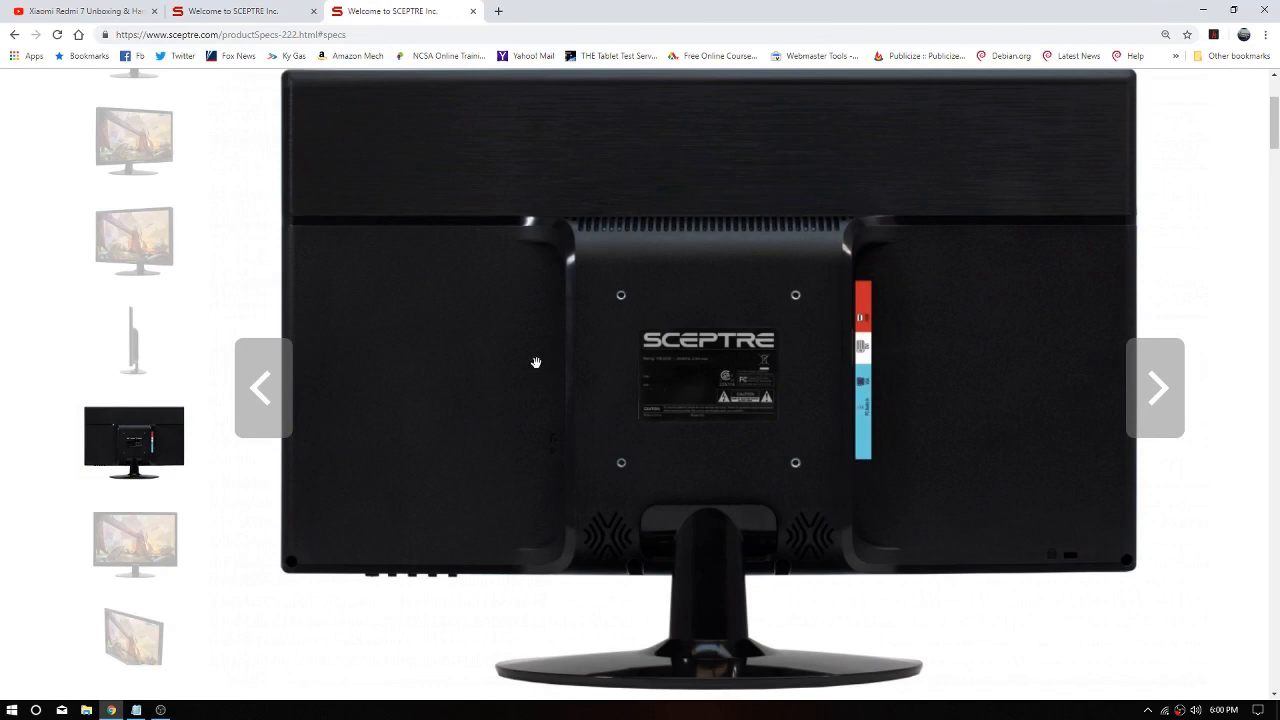
{"action": "mouse_move", "coordinate": [516, 516]}
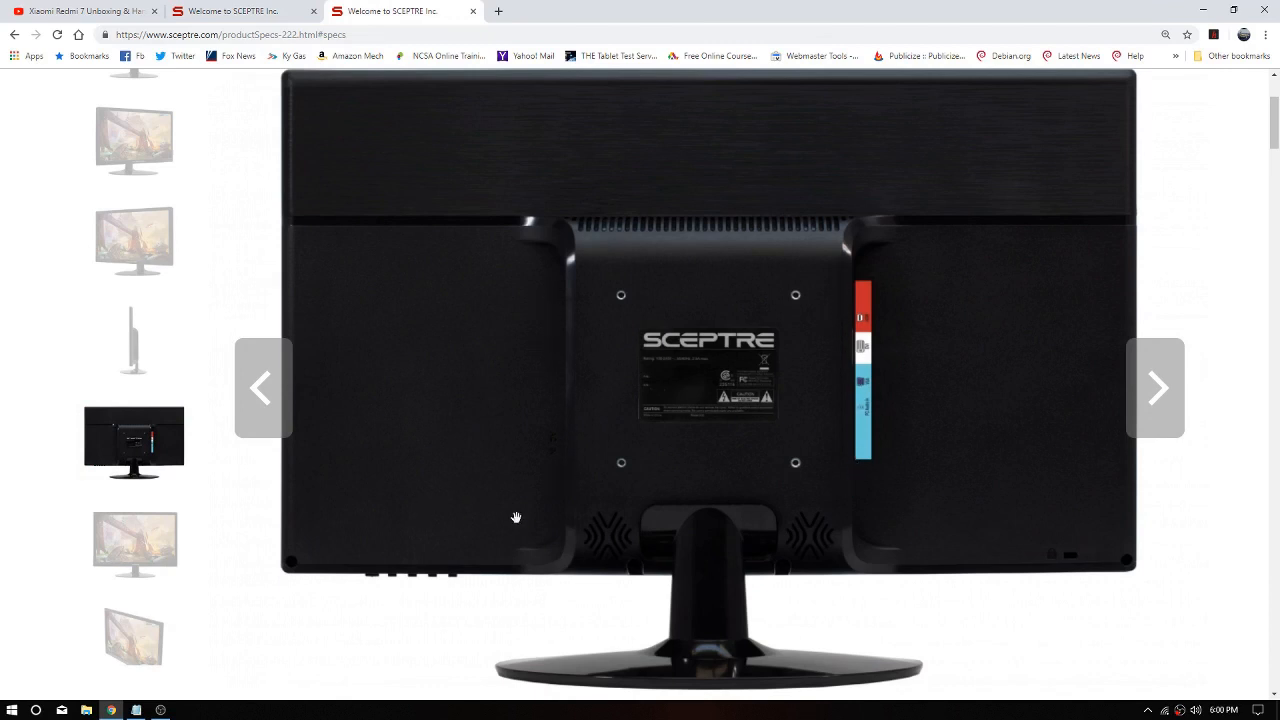
{"action": "mouse_move", "coordinate": [926, 400]}
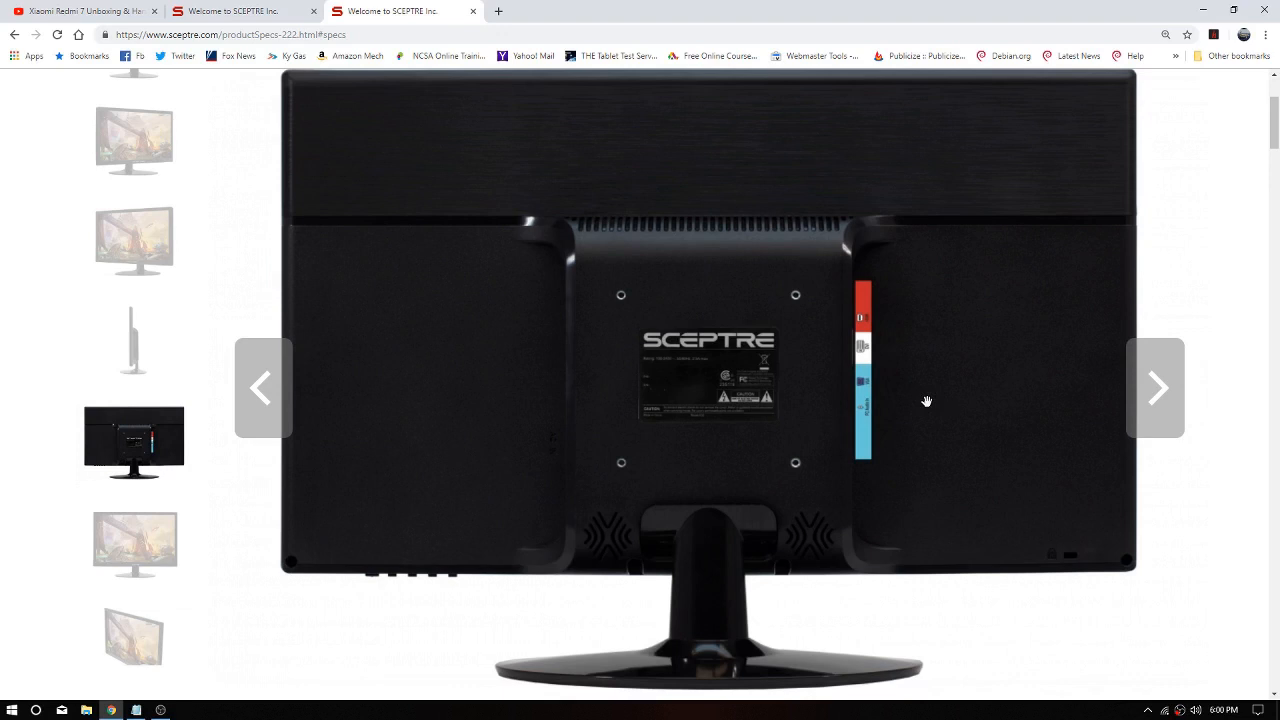
{"action": "mouse_move", "coordinate": [384, 576]}
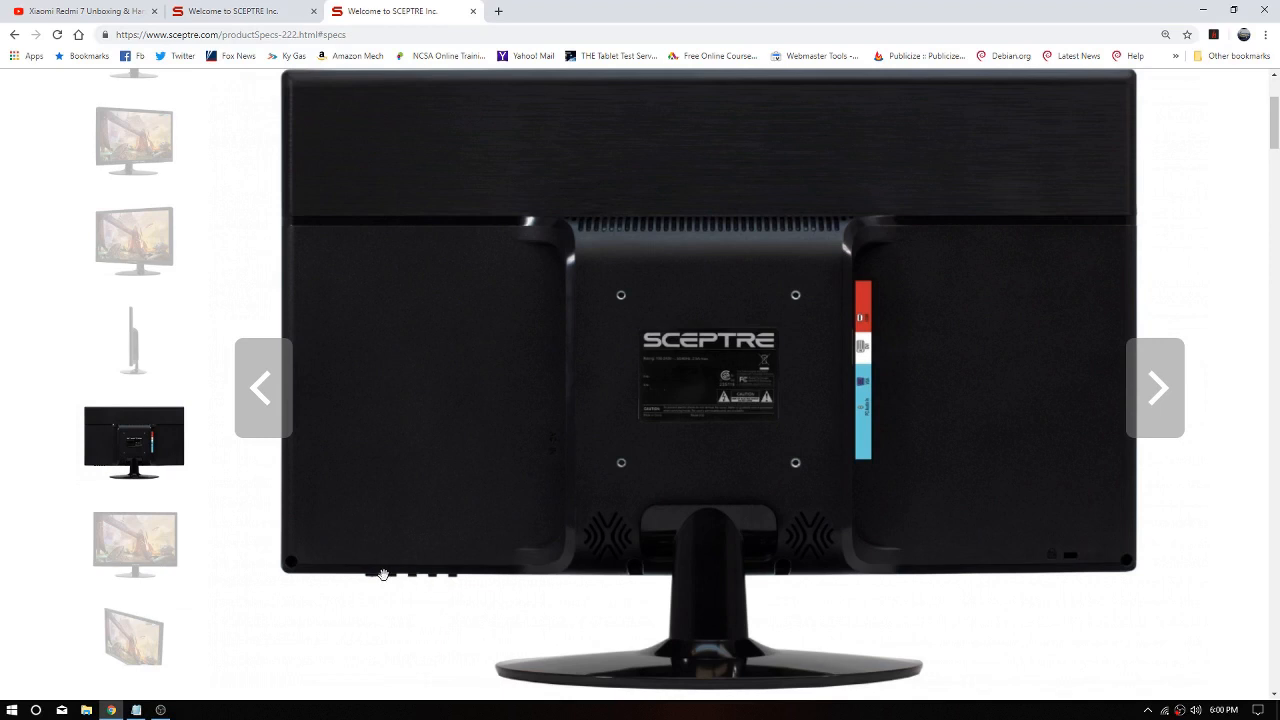
{"action": "mouse_move", "coordinate": [436, 560]}
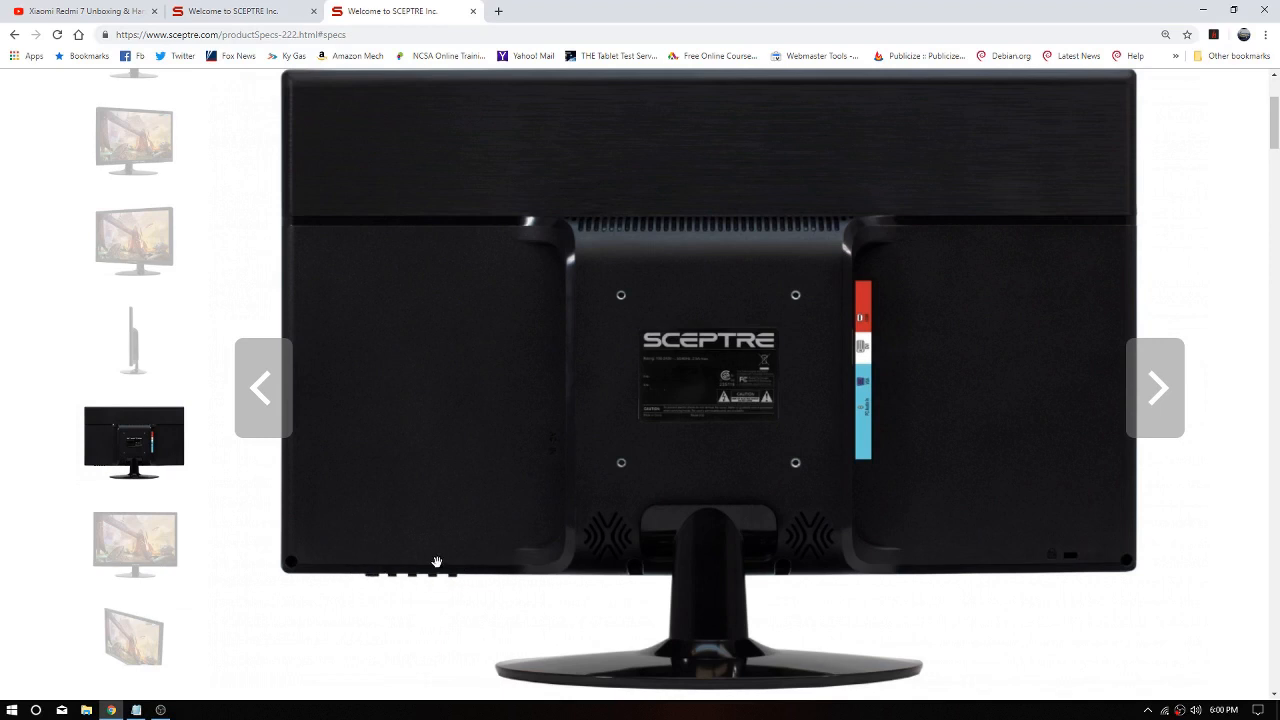
{"action": "mouse_move", "coordinate": [610, 280]}
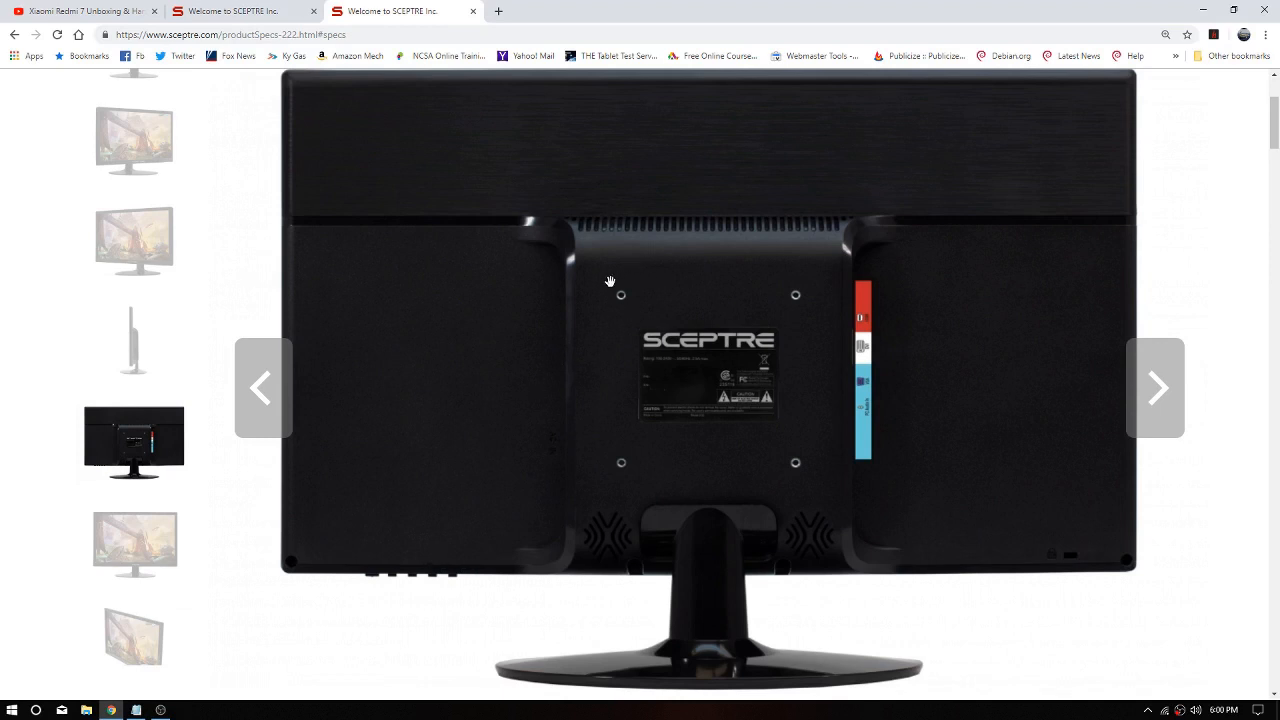
{"action": "mouse_move", "coordinate": [828, 316]}
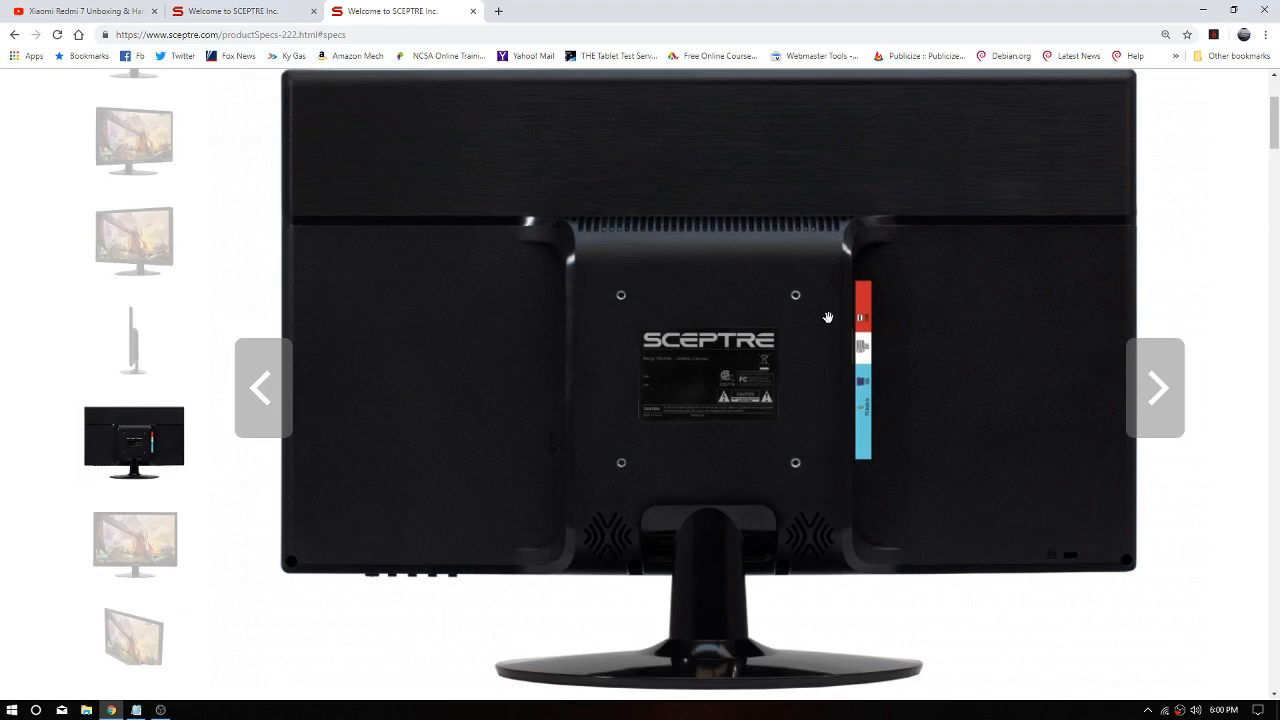
{"action": "mouse_move", "coordinate": [576, 292]}
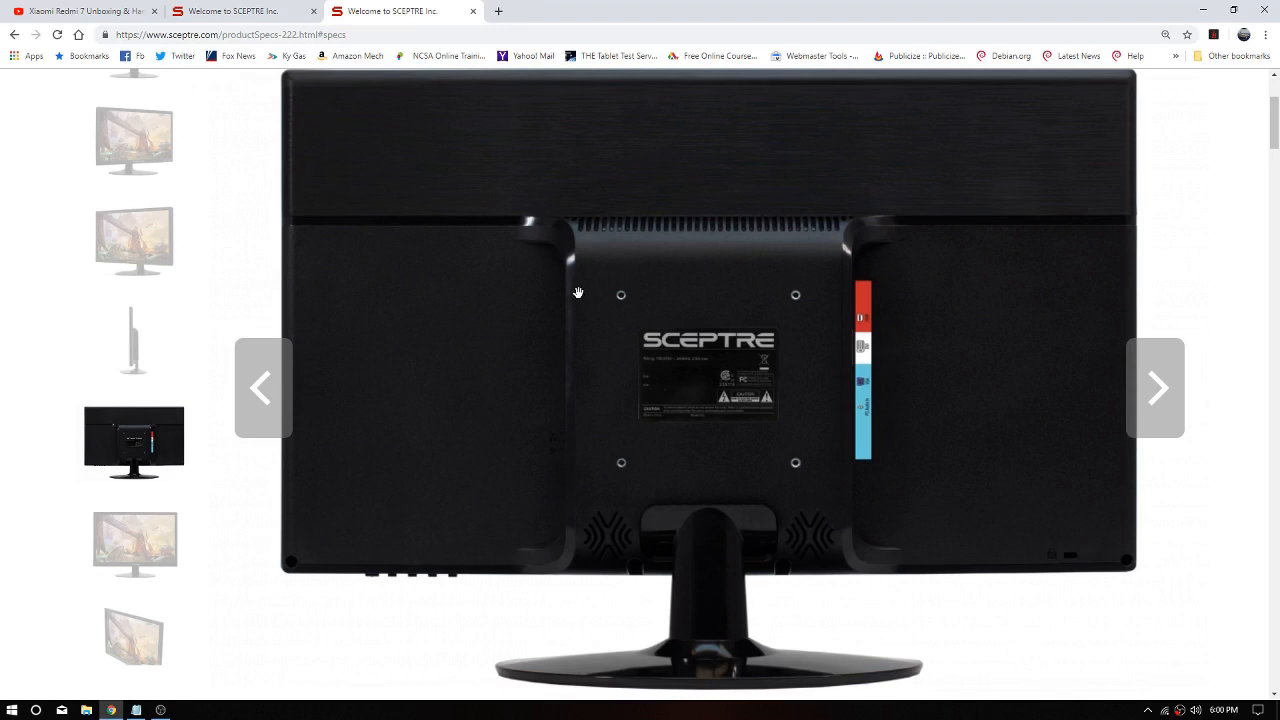
{"action": "mouse_move", "coordinate": [708, 524]}
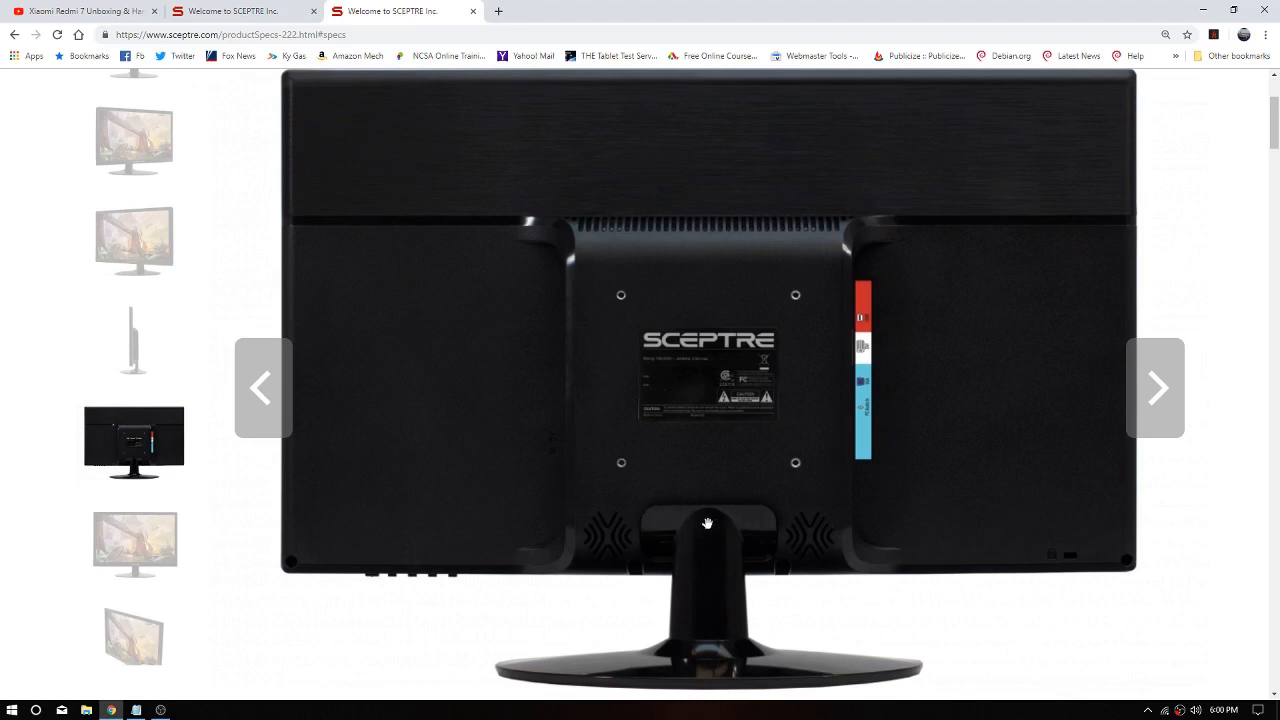
Step: Switch to the second Sceptre tab listing OSD controls, Full HD 1080P, speakers and wall mounting
{"action": "left_click", "coordinate": [240, 12]}
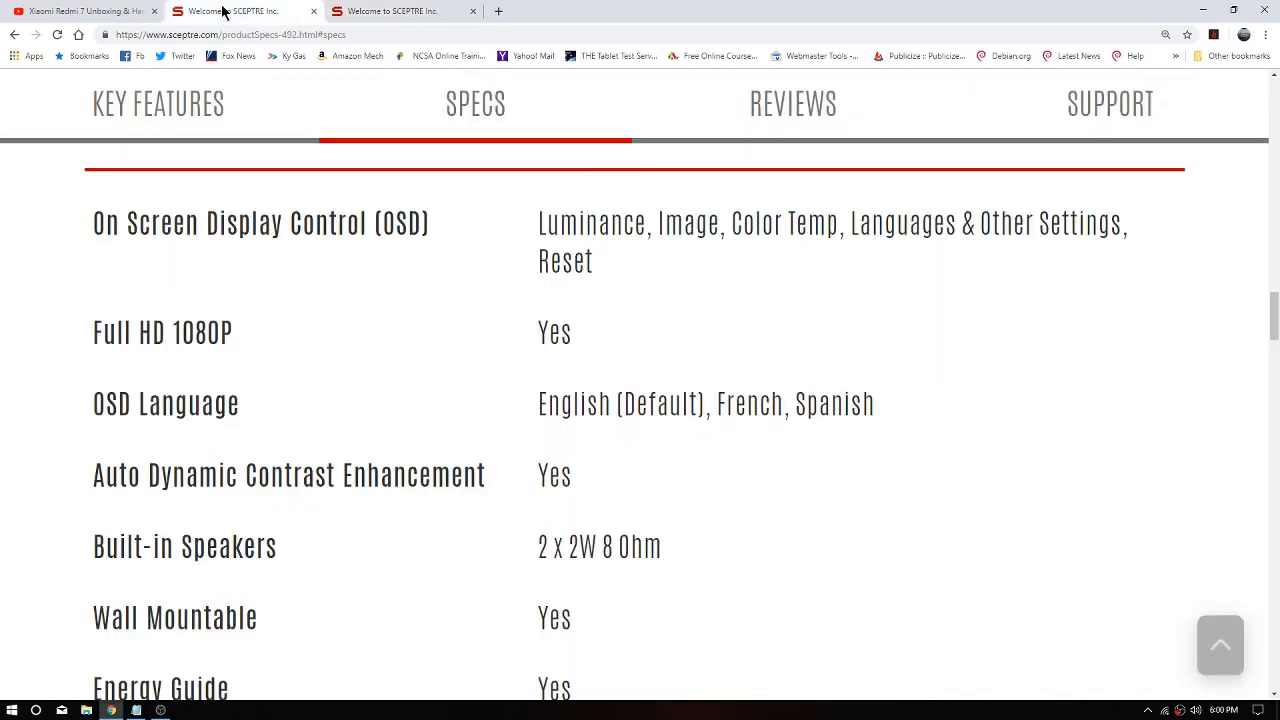
Step: Scroll up to the gallery photo of the second monitor's rear with its colour-coded ports
{"action": "scroll", "scroll_direction": "up", "scroll_amount": 3}
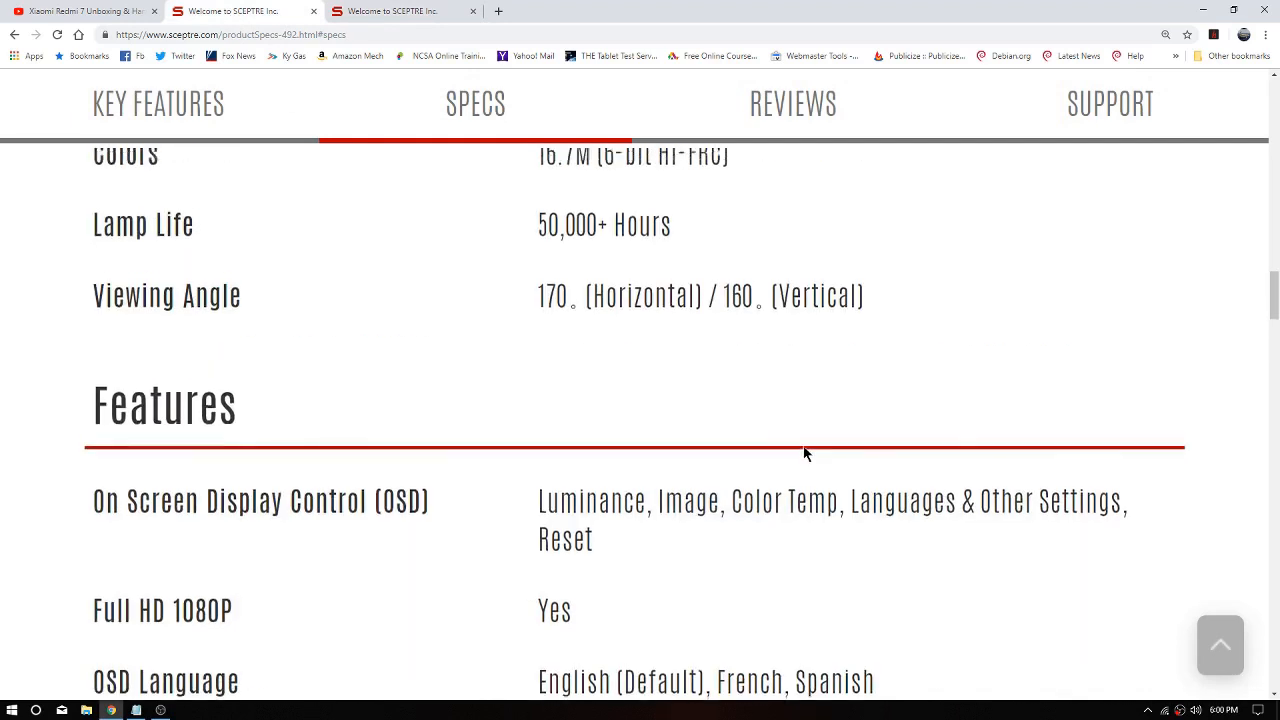
{"action": "scroll", "scroll_direction": "up", "scroll_amount": 3}
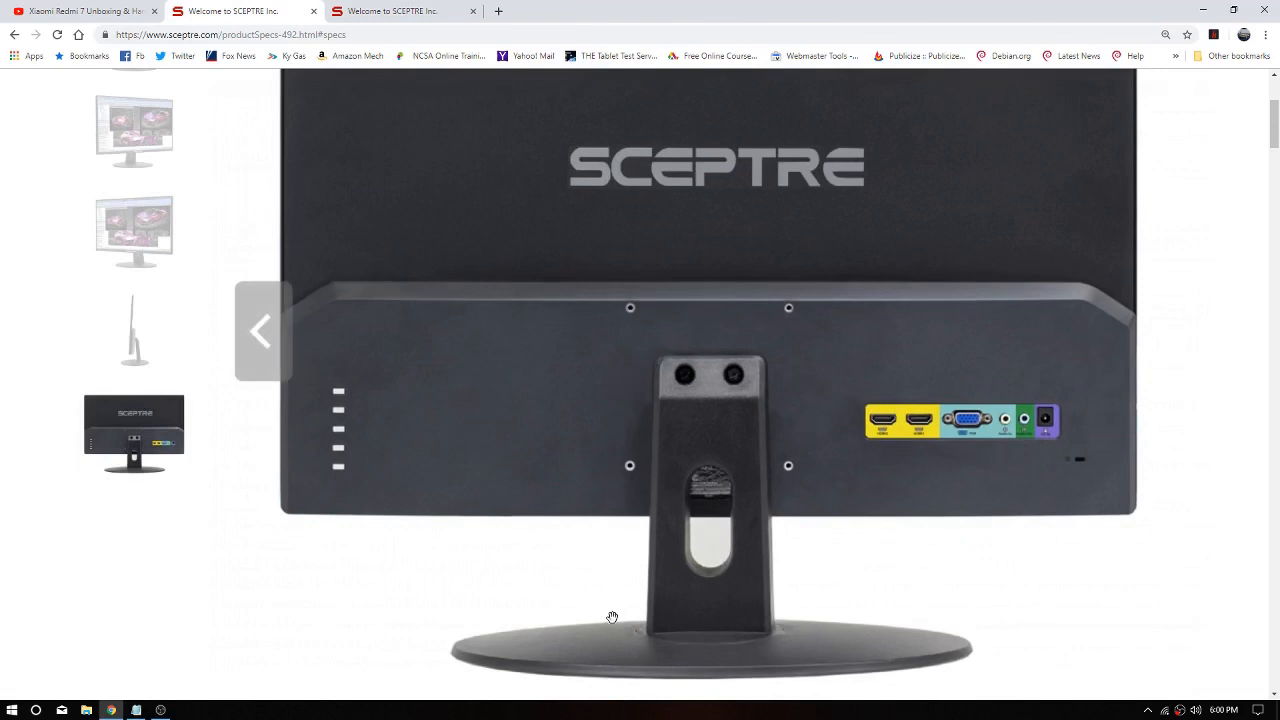
{"action": "mouse_move", "coordinate": [740, 370]}
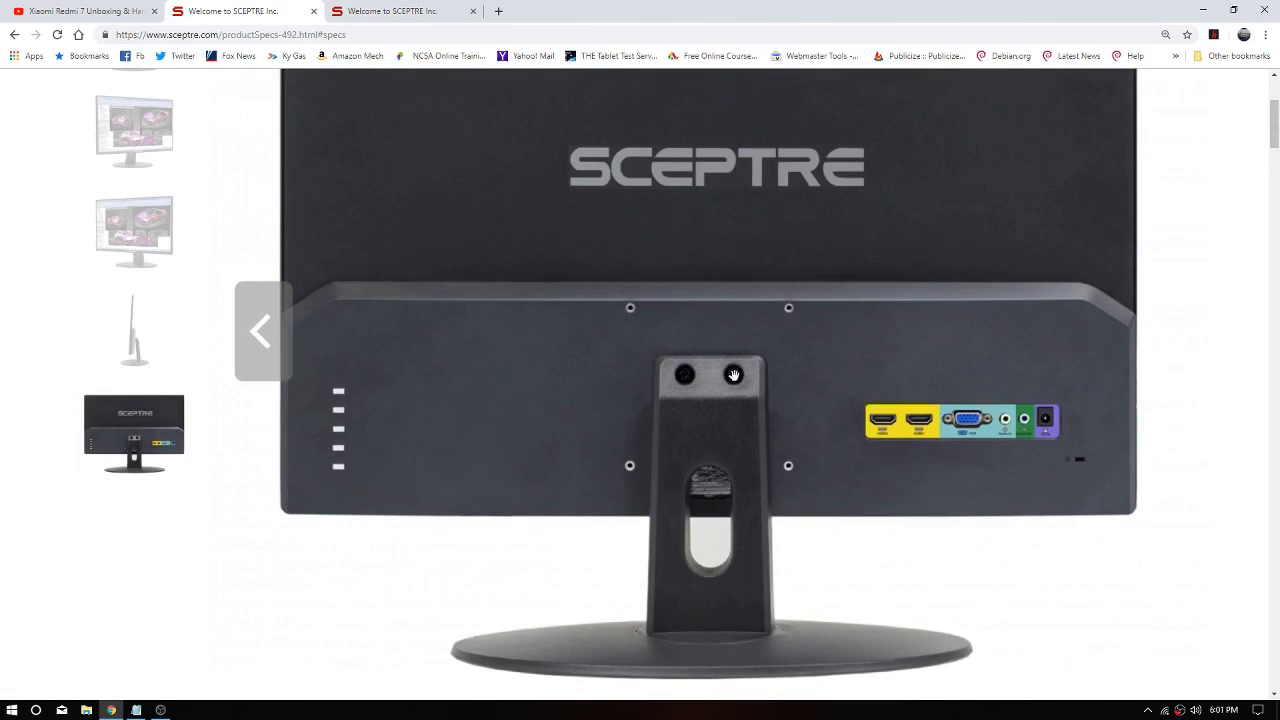
{"action": "mouse_move", "coordinate": [690, 568]}
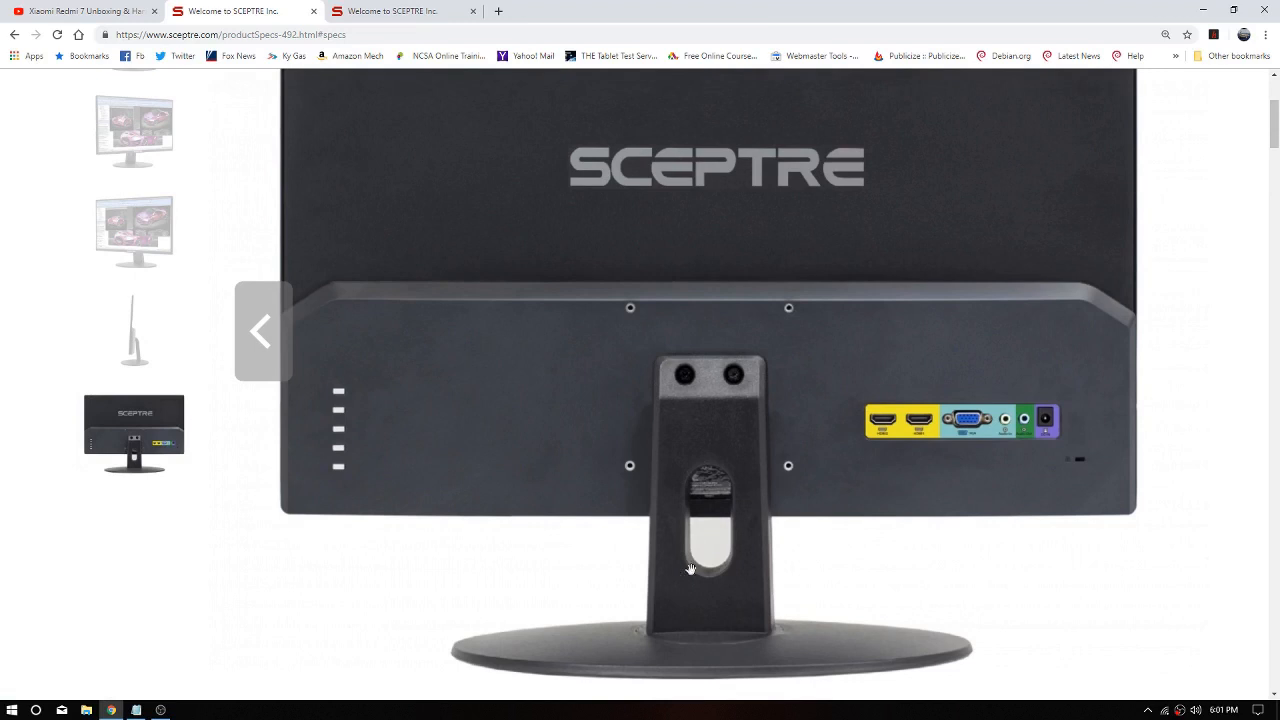
{"action": "mouse_move", "coordinate": [688, 644]}
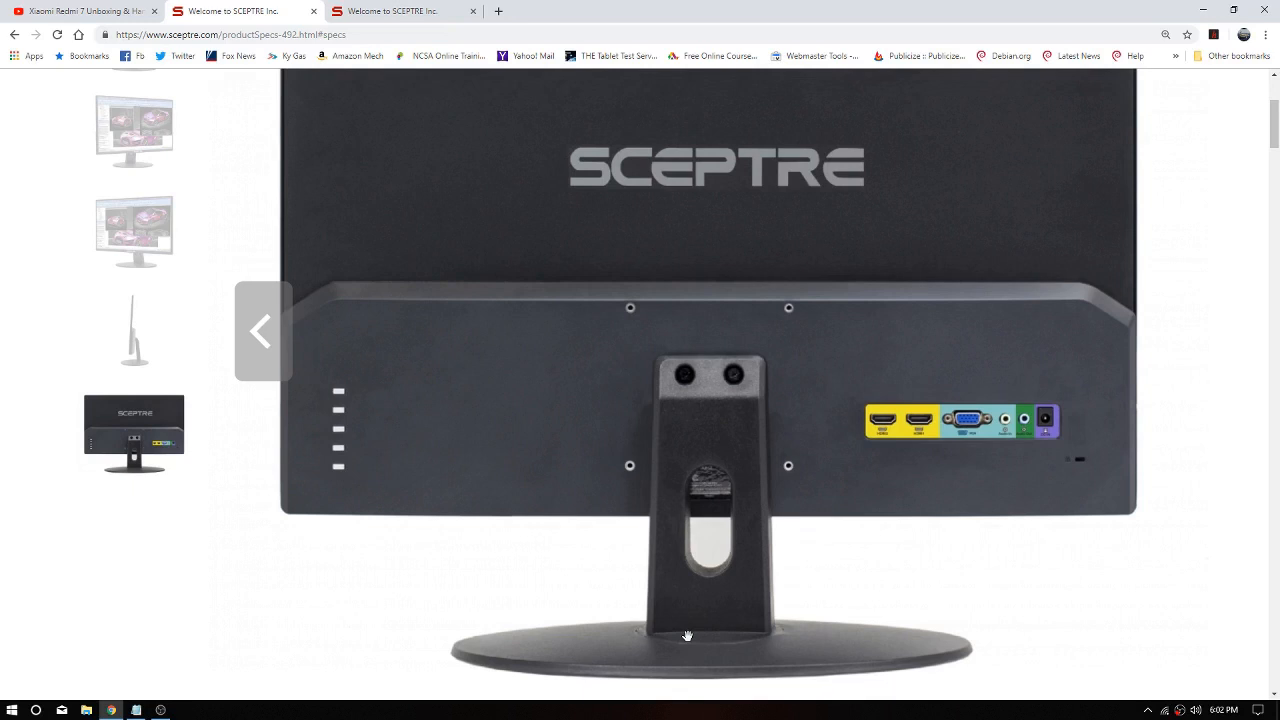
{"action": "mouse_move", "coordinate": [216, 384]}
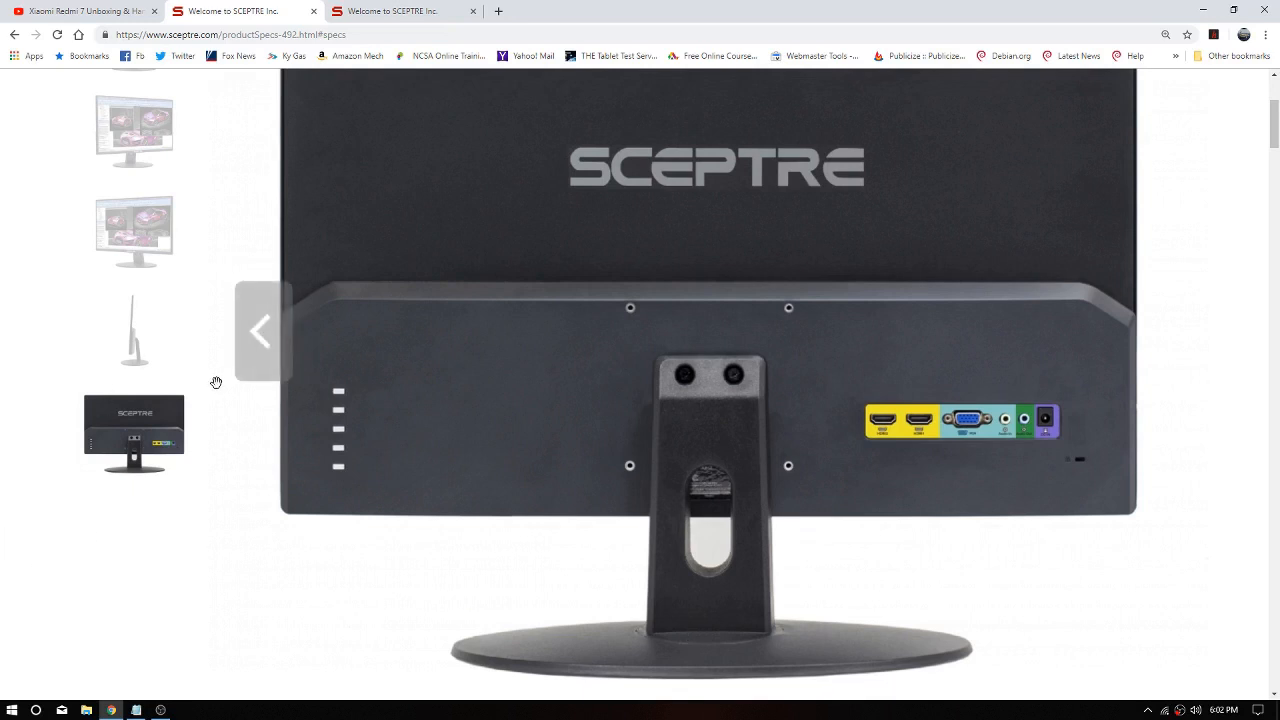
Step: Show the previous gallery photo, return to the first monitor's tab and display its straight-on front view
{"action": "scroll", "scroll_direction": "up", "scroll_amount": 3}
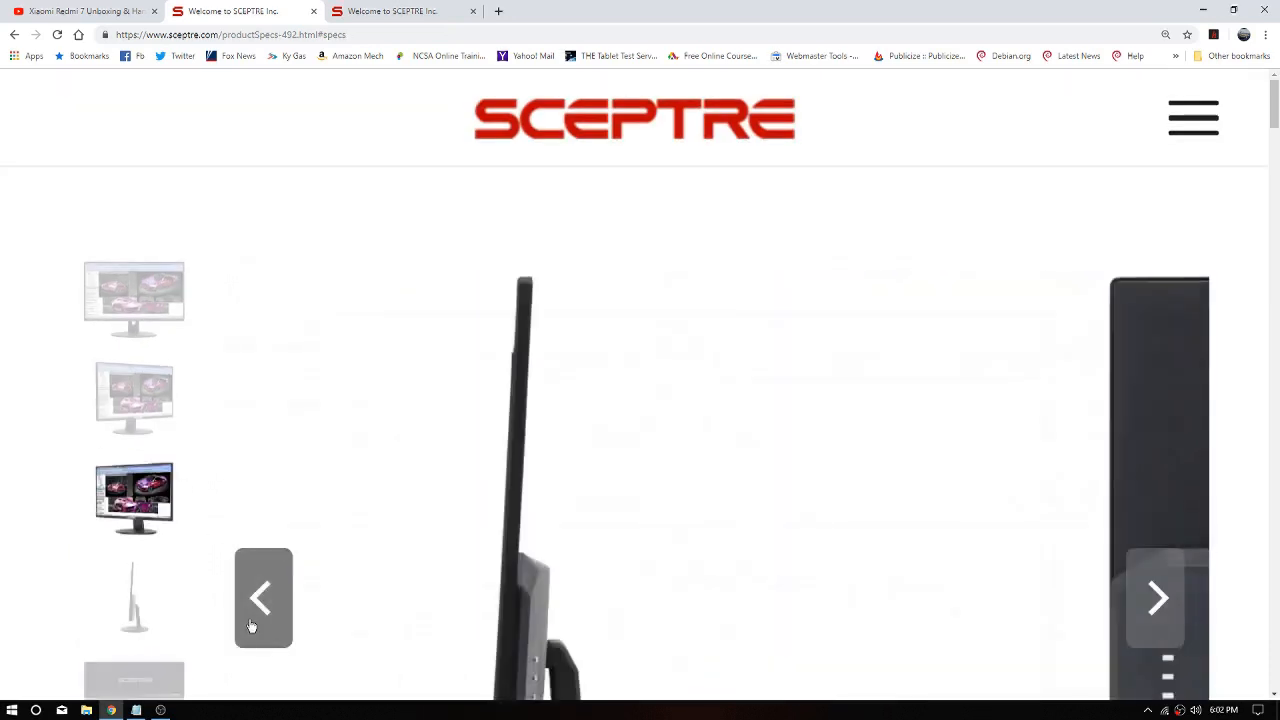
{"action": "left_click", "coordinate": [264, 596]}
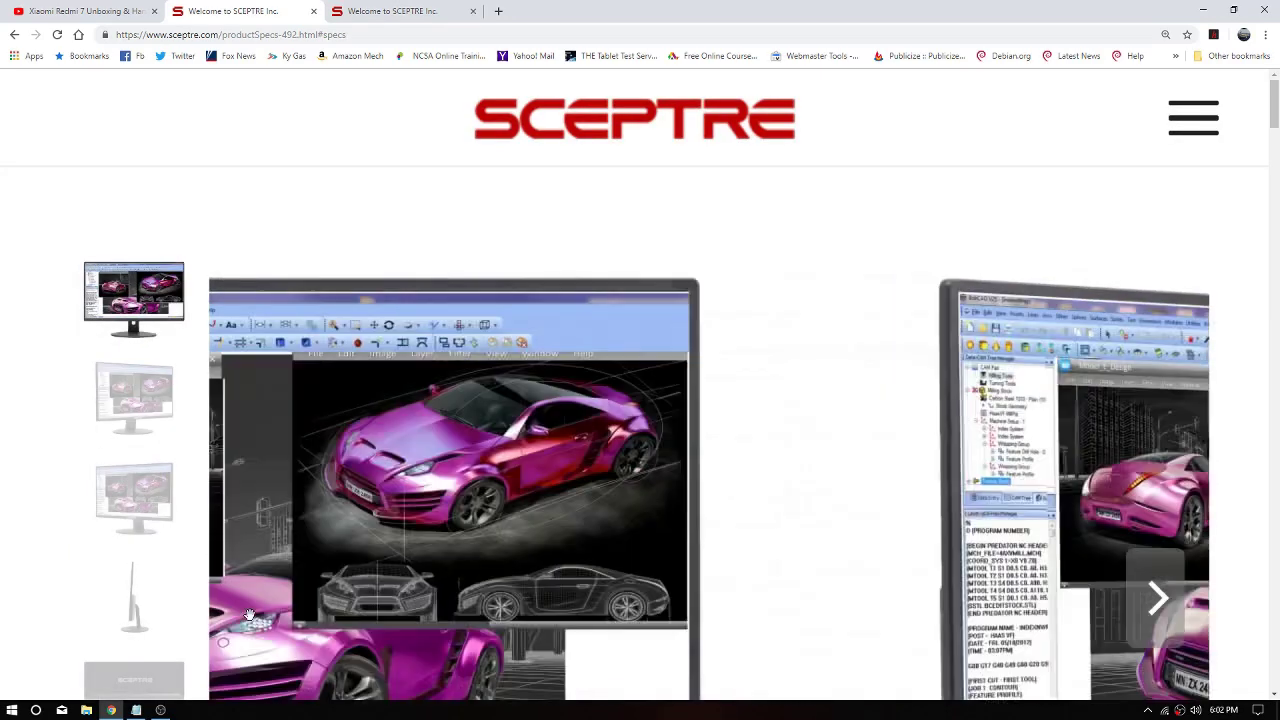
{"action": "left_click", "coordinate": [1156, 596]}
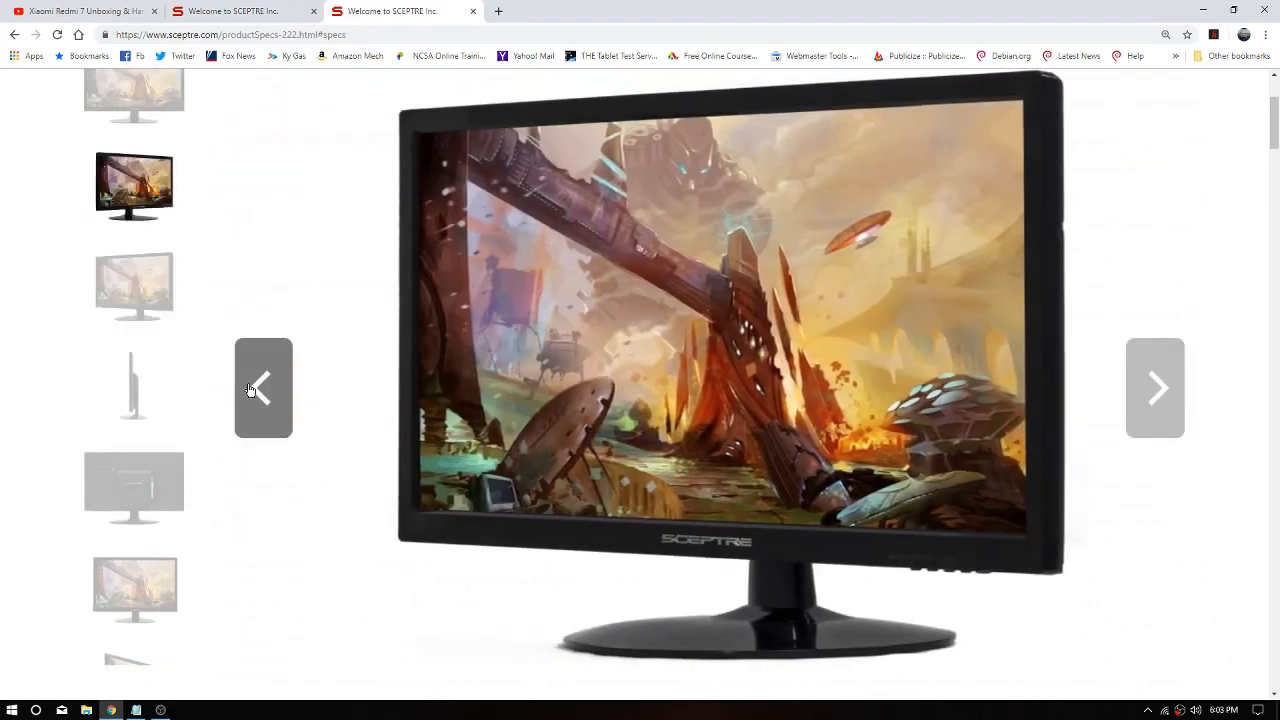
{"action": "left_click", "coordinate": [264, 388]}
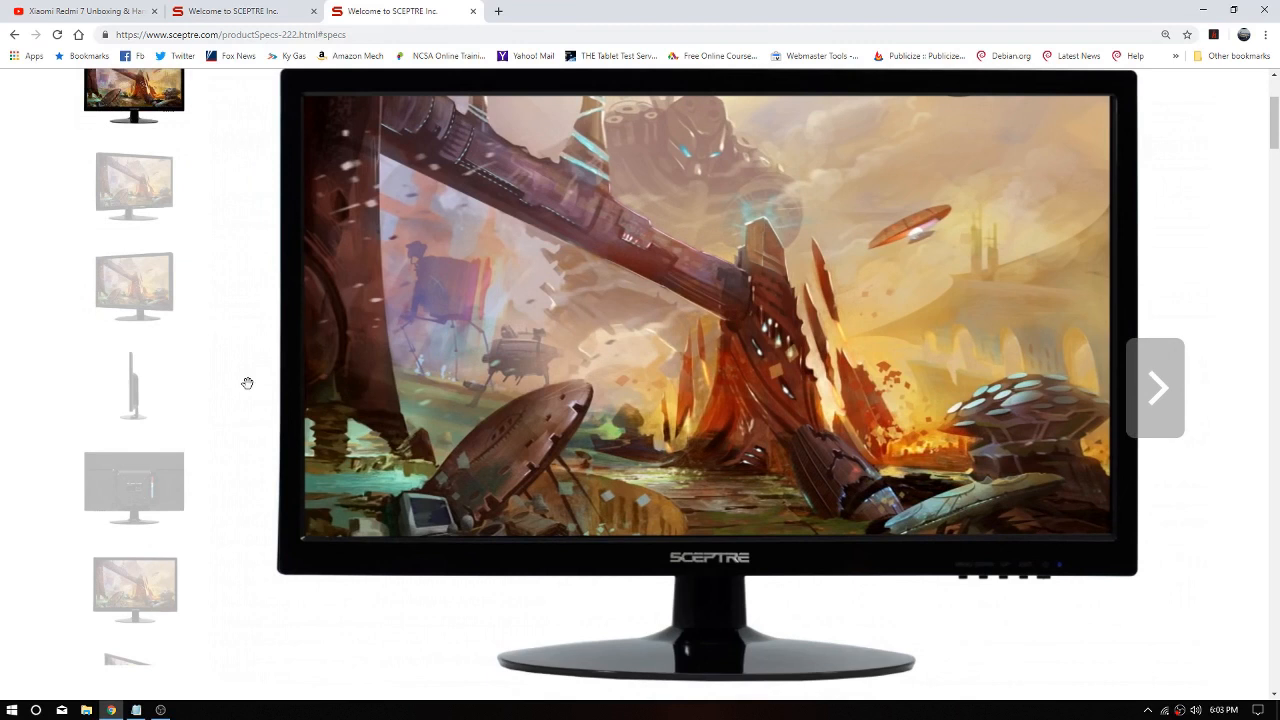
{"action": "mouse_move", "coordinate": [1012, 590]}
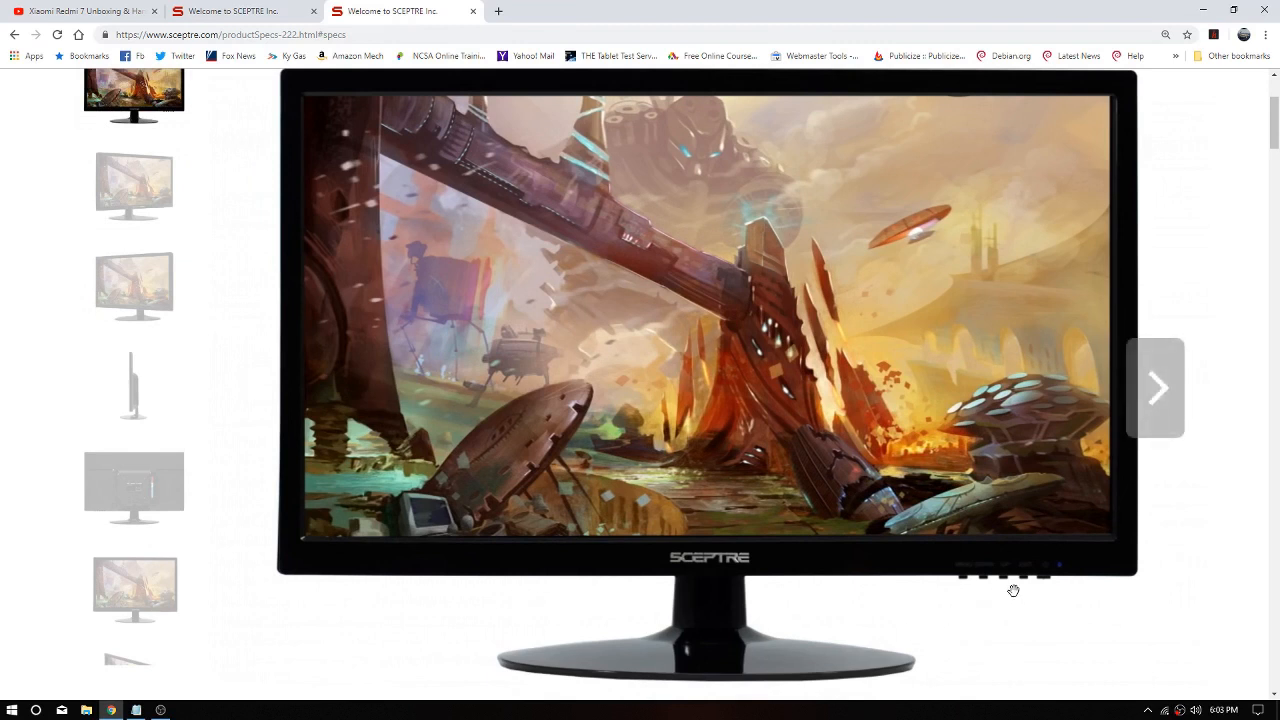
{"action": "mouse_move", "coordinate": [1064, 592]}
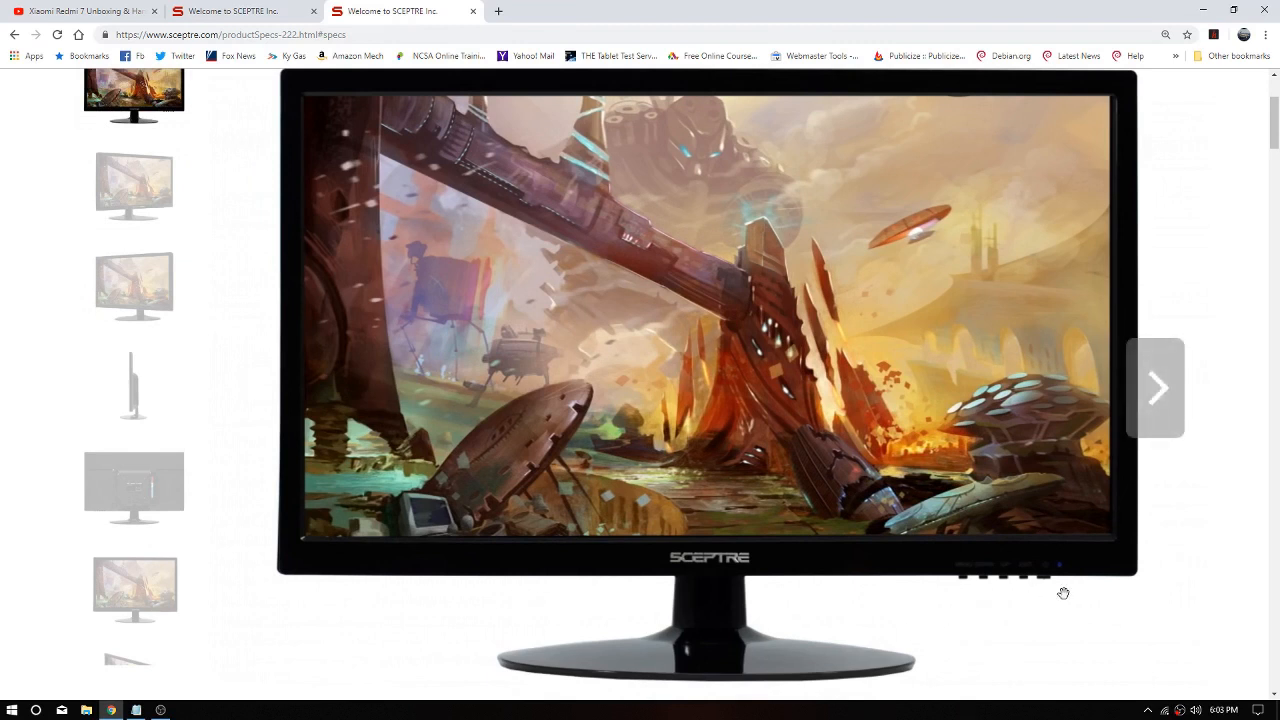